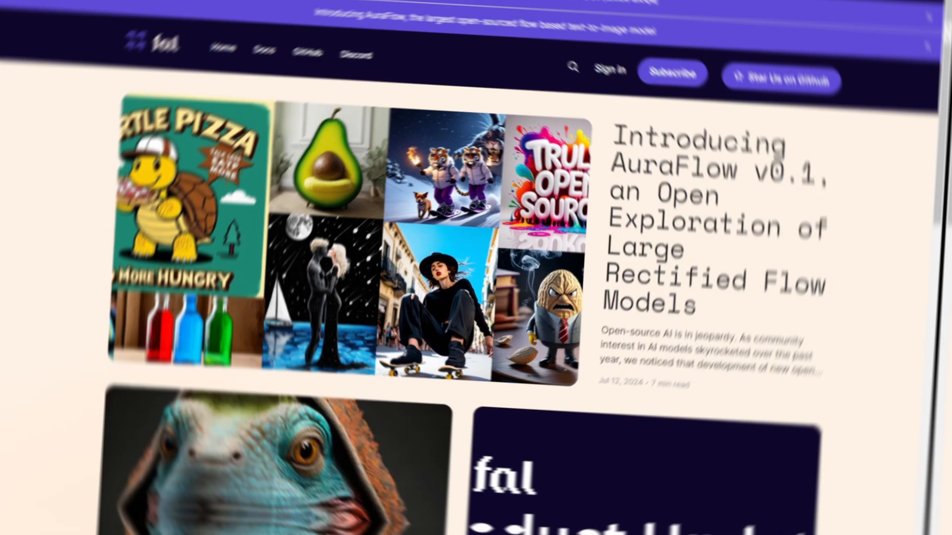
- Open the AuraFlow v0.1 post and read down to its 'How do I use it?' section
left_click(716, 219)
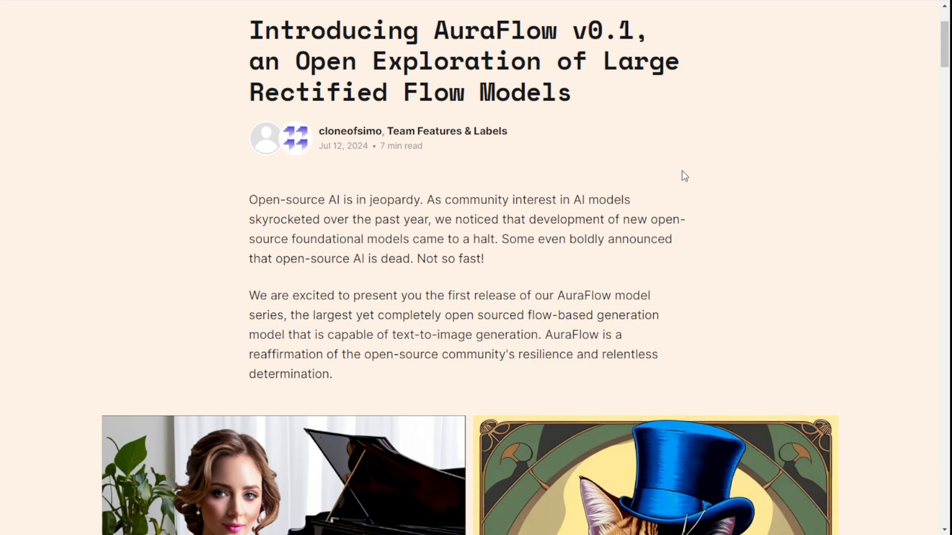
scroll("down", 3)
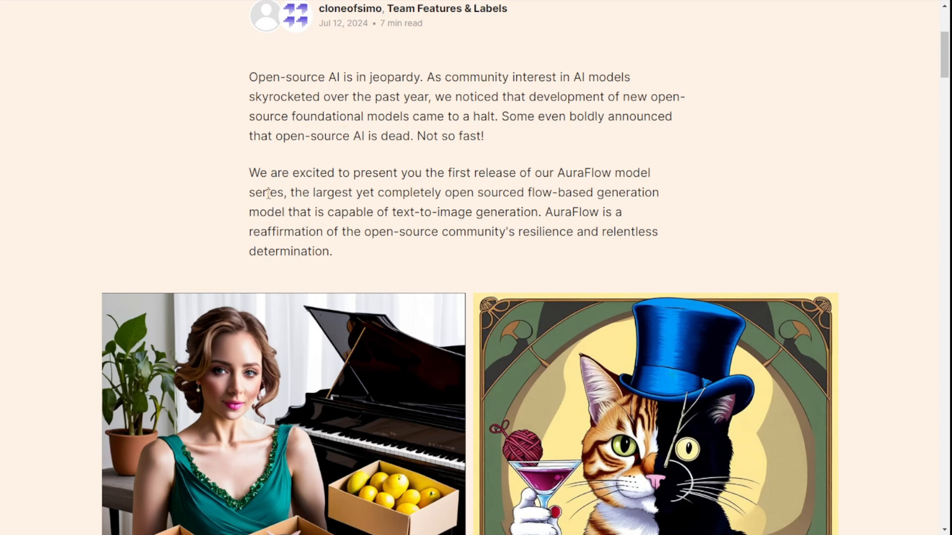
scroll("down", 3)
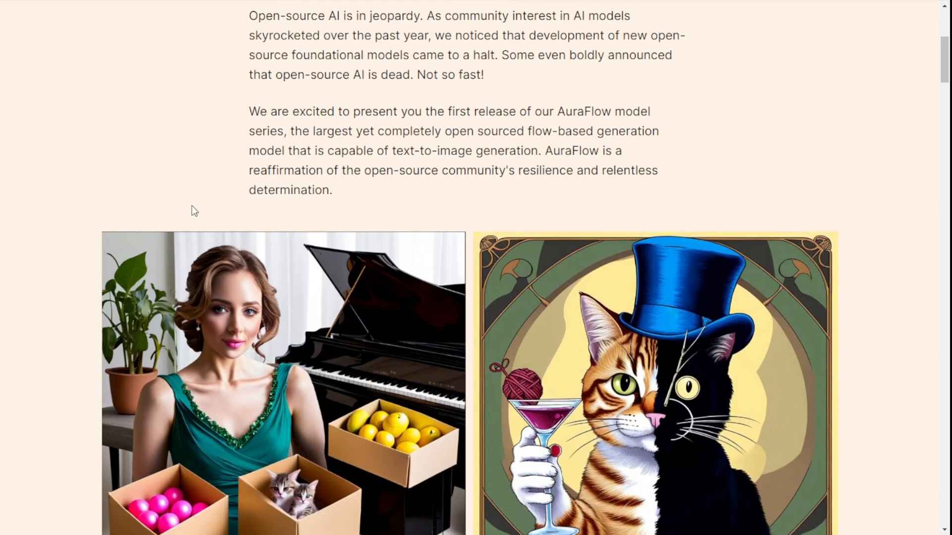
scroll("down", 3)
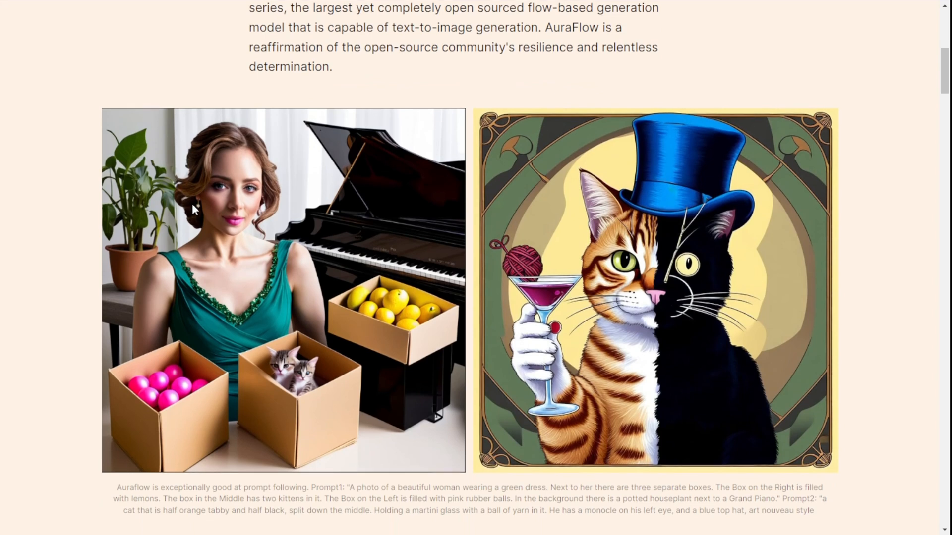
scroll("down", 3)
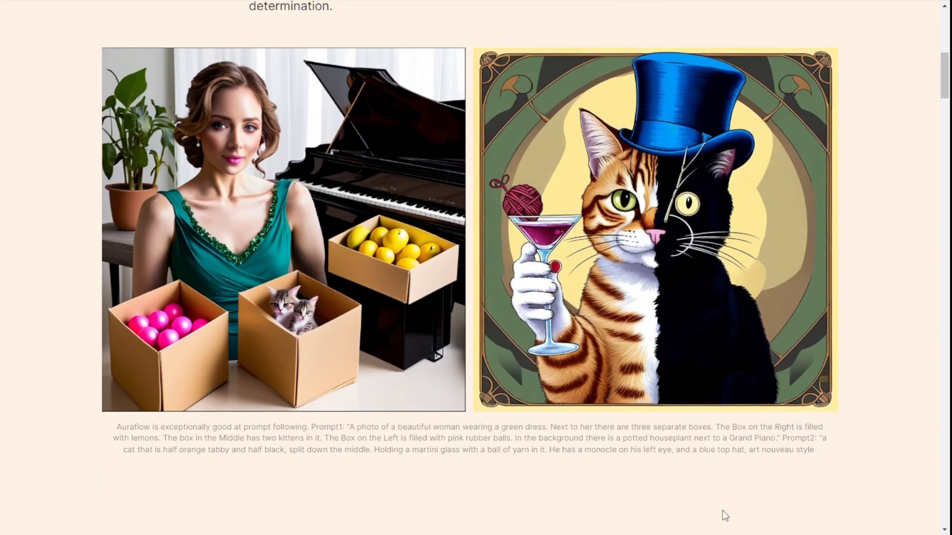
scroll("down", 3)
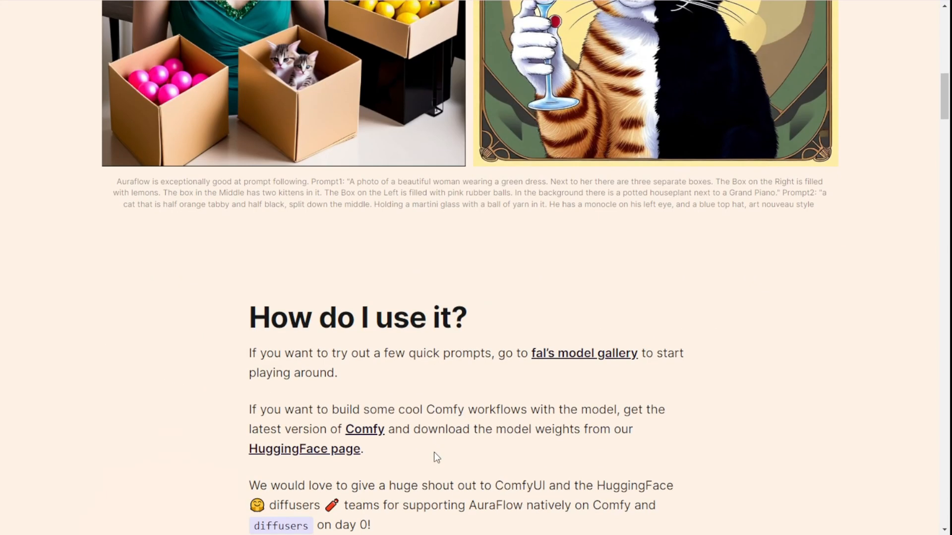
scroll("down", 3)
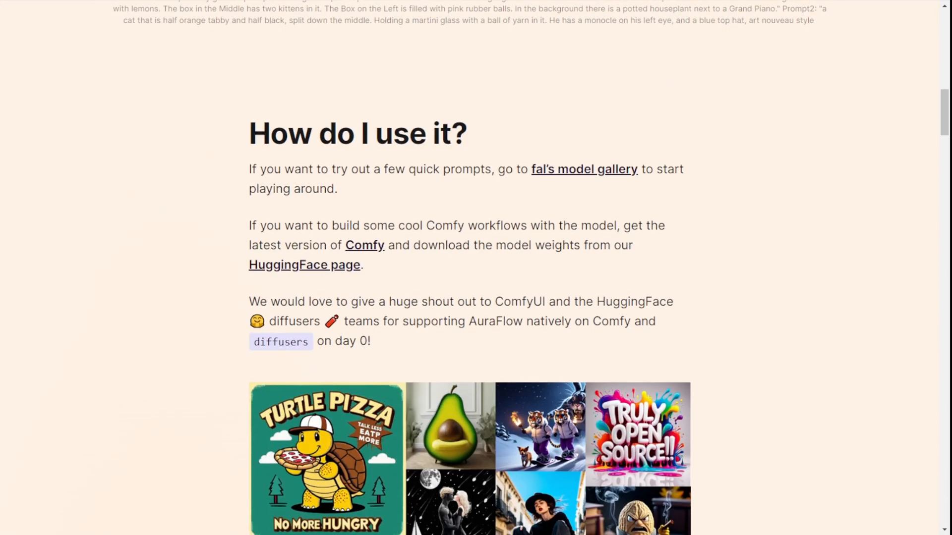
mouse_move(597, 67)
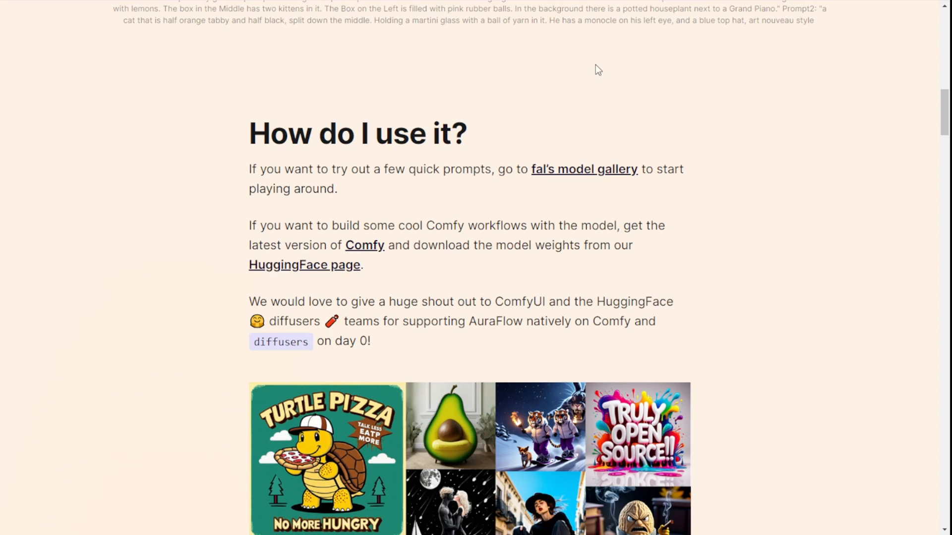
- Follow the post's Hugging Face link to the fal/AuraFlow model card
scroll("up", 3)
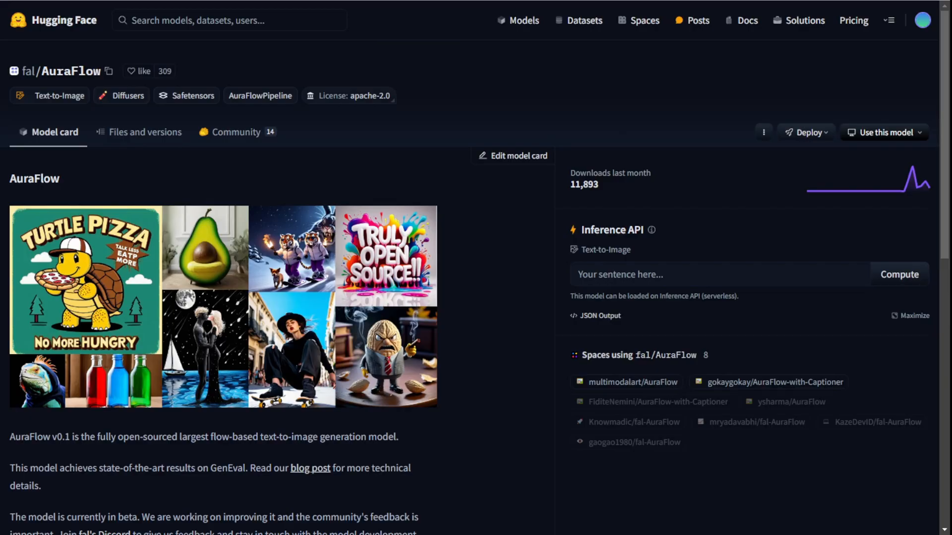
mouse_move(234, 276)
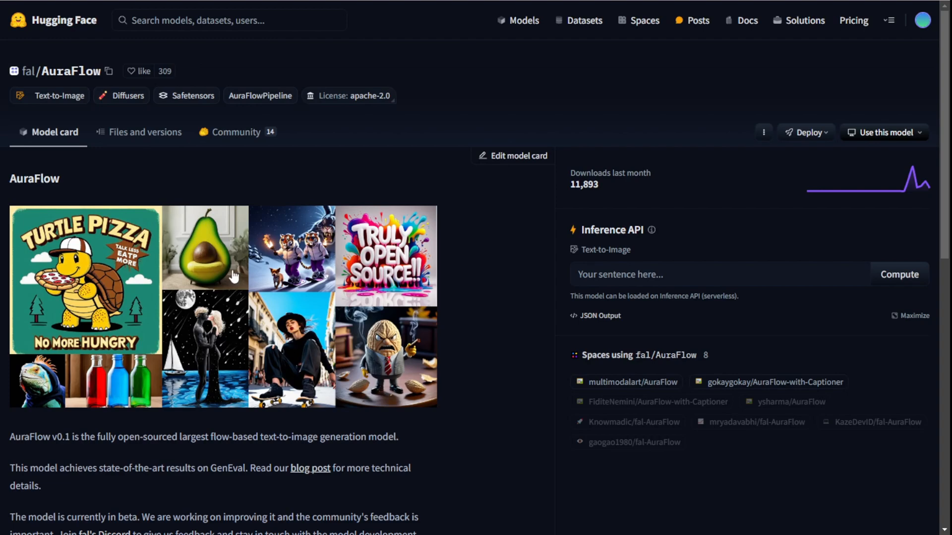
left_click(145, 132)
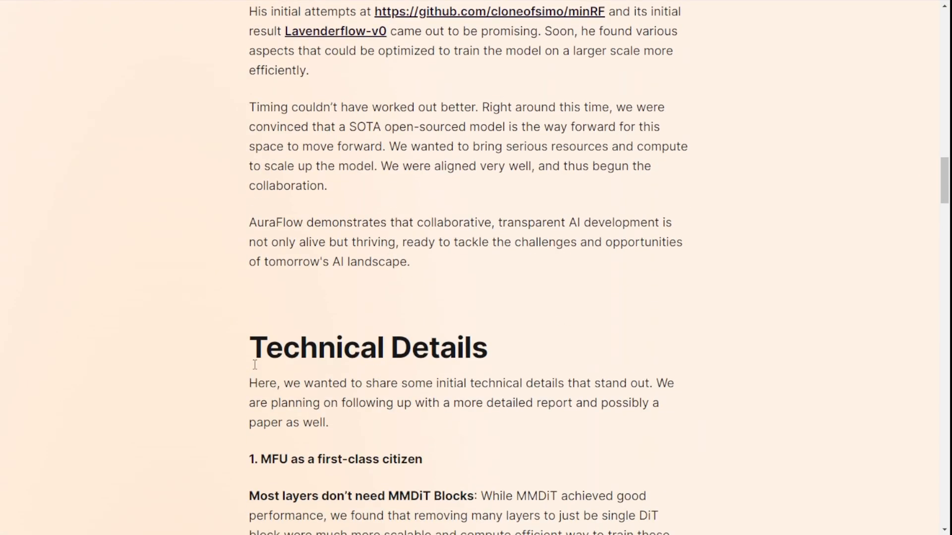
- Read Technical Details past the MFU and torch.compile notes to the learning rate transfer charts
scroll("down", 3)
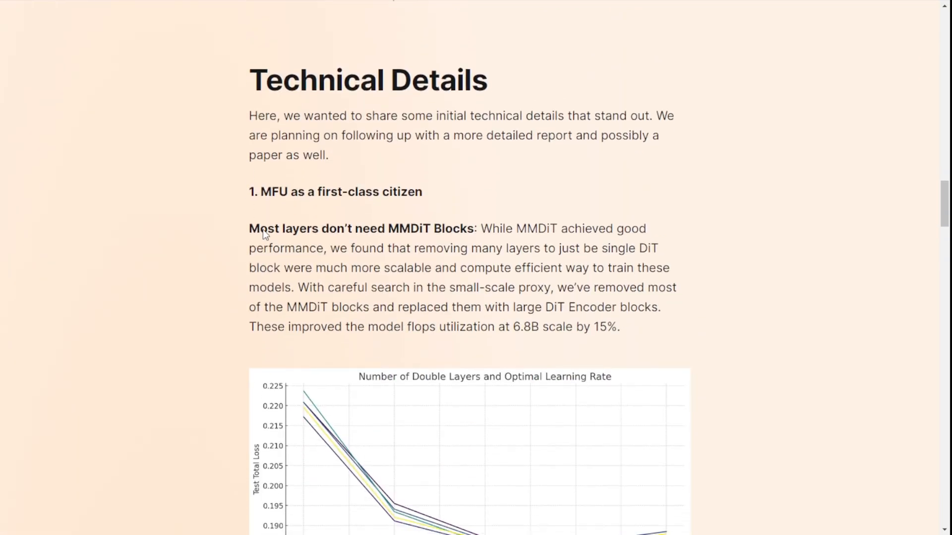
scroll("down", 3)
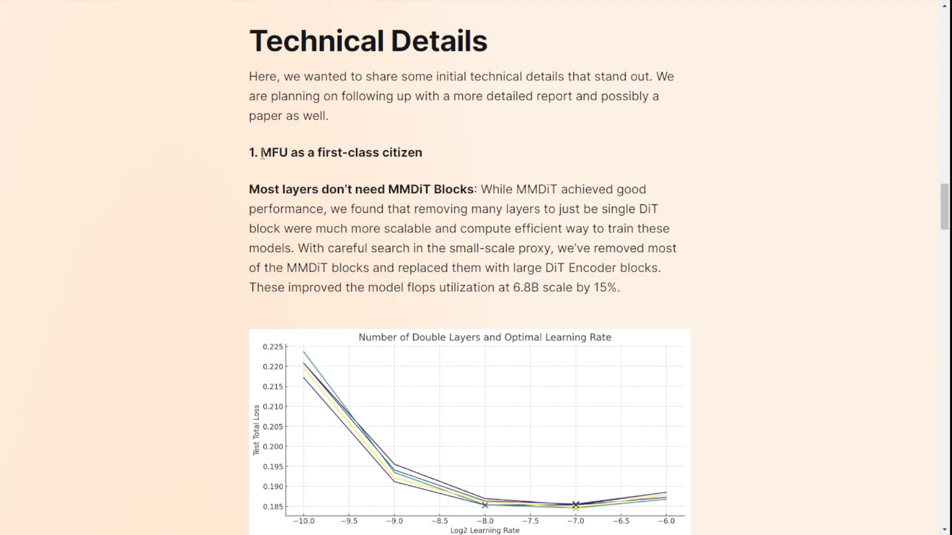
mouse_move(150, 253)
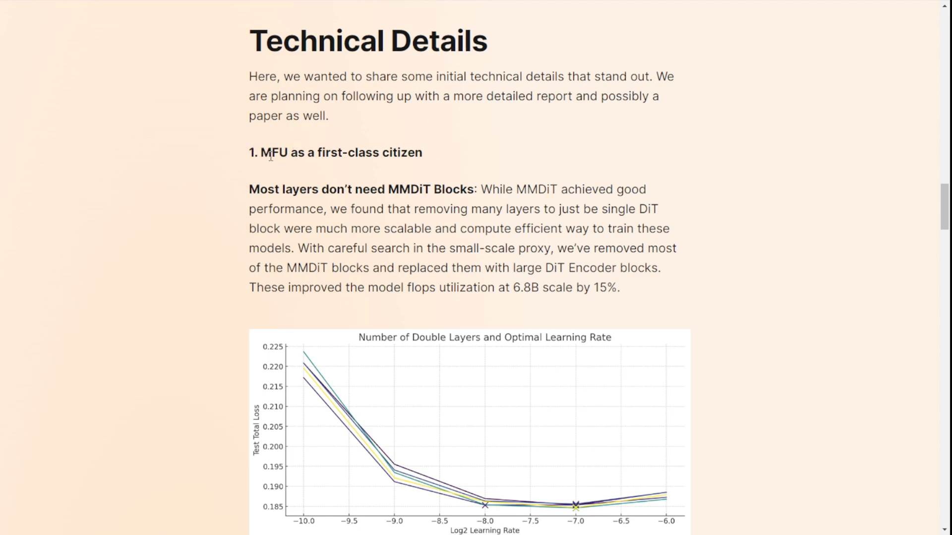
scroll("down", 3)
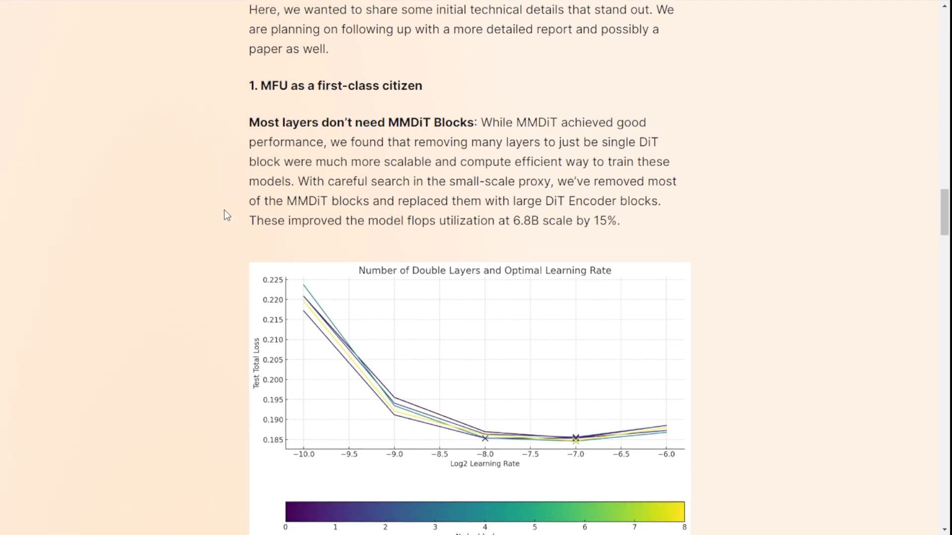
scroll("down", 3)
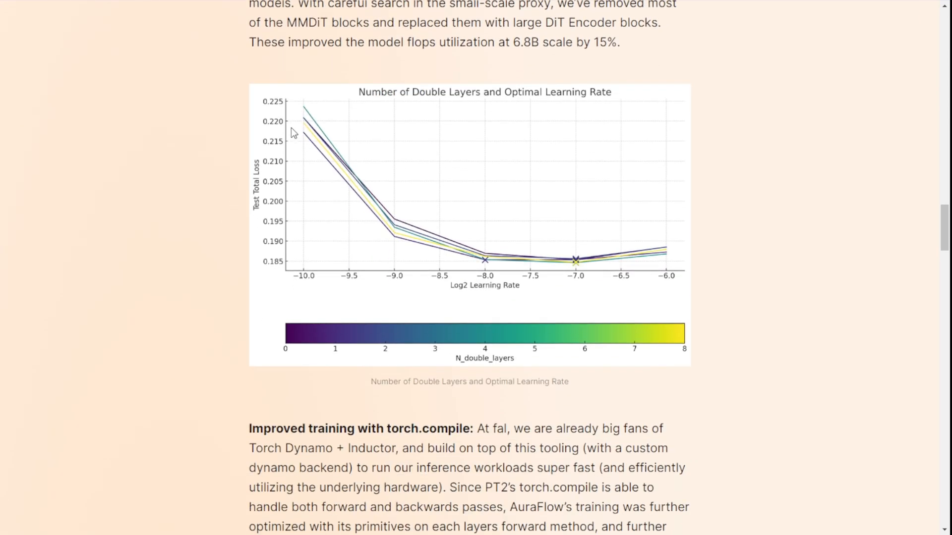
mouse_move(801, 389)
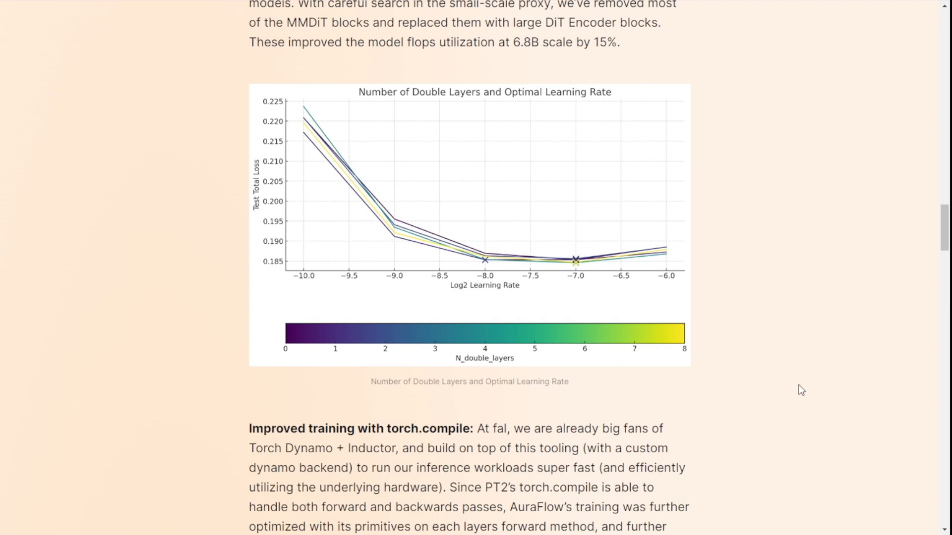
scroll("up", 3)
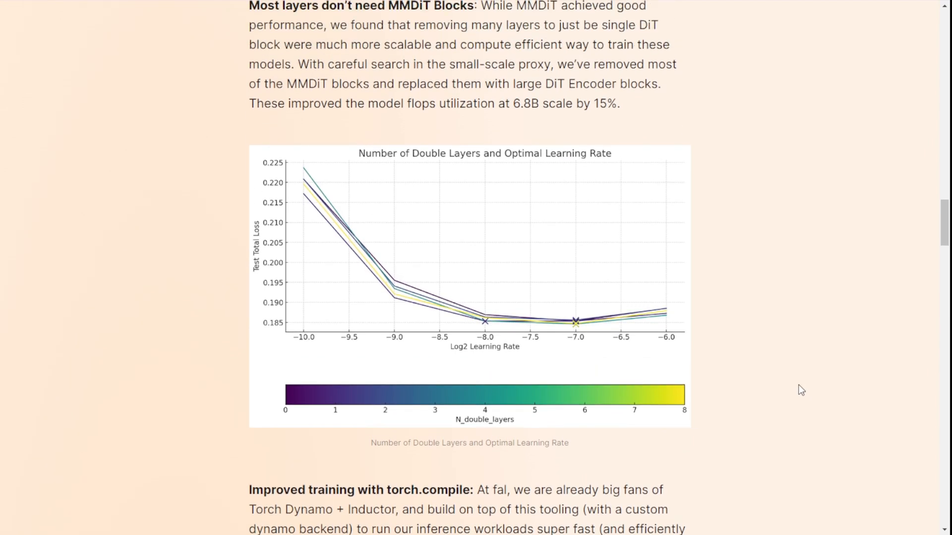
scroll("down", 3)
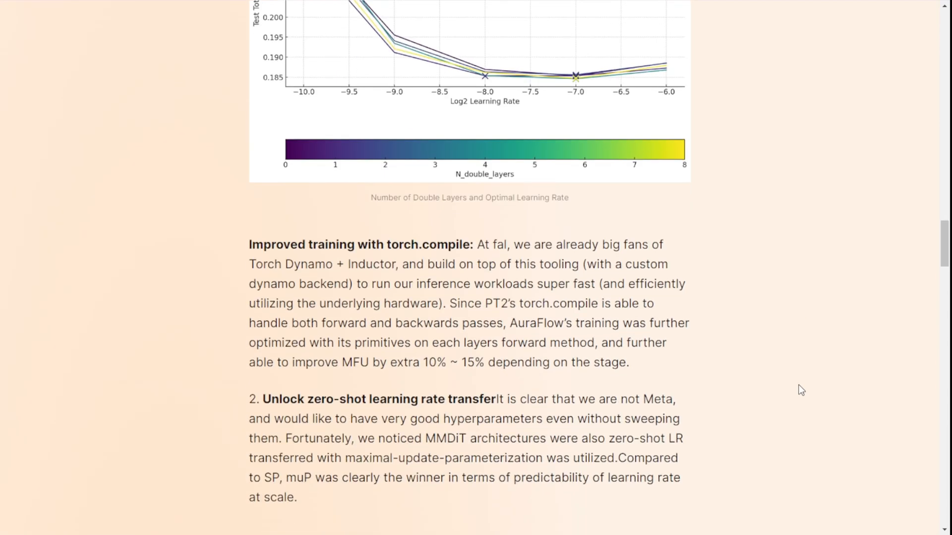
scroll("down", 3)
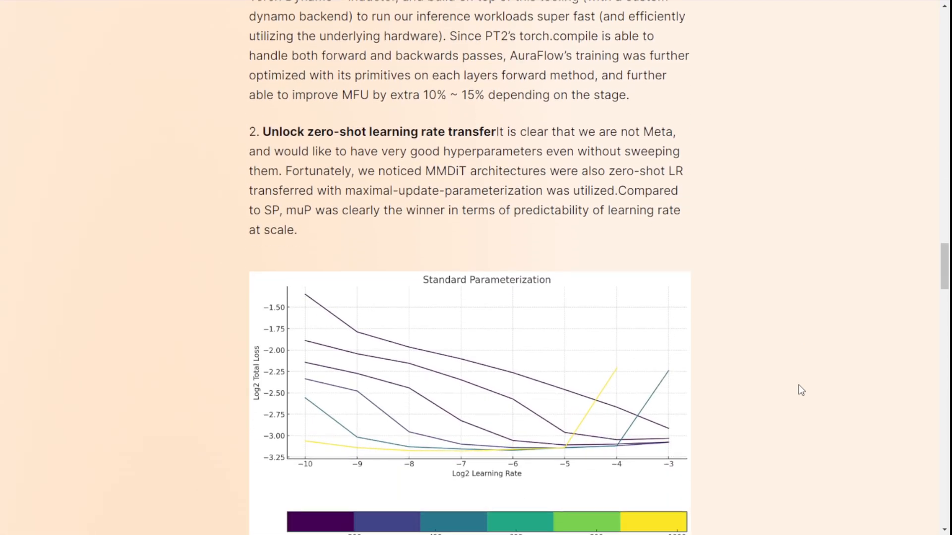
scroll("down", 3)
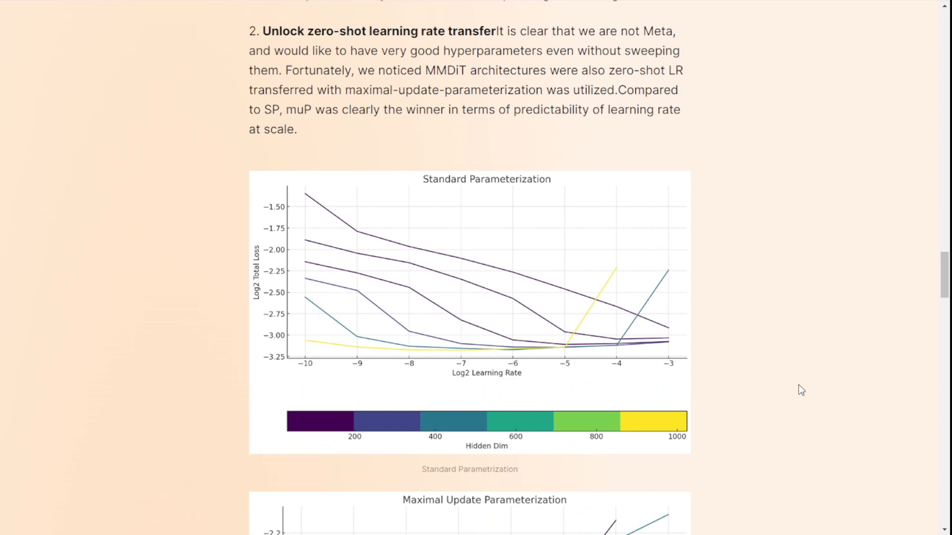
scroll("up", 3)
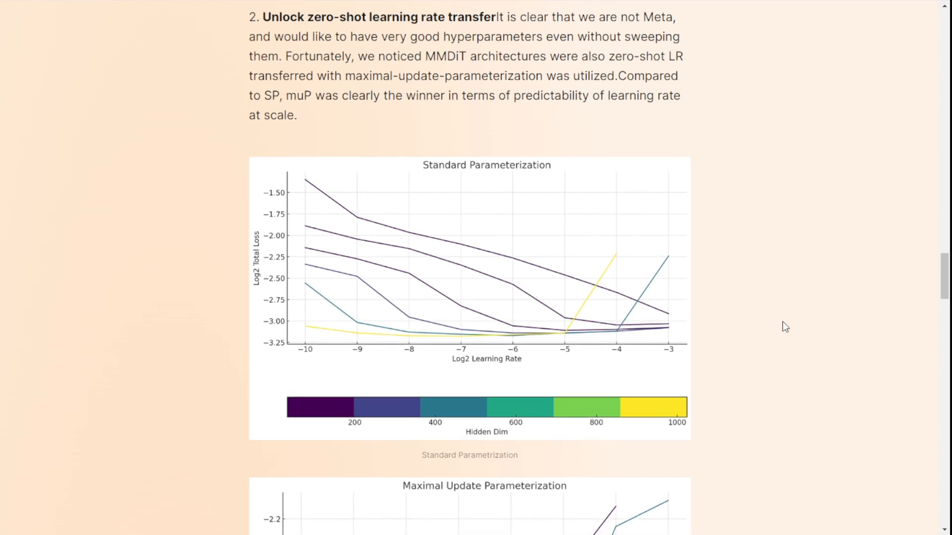
scroll("down", 3)
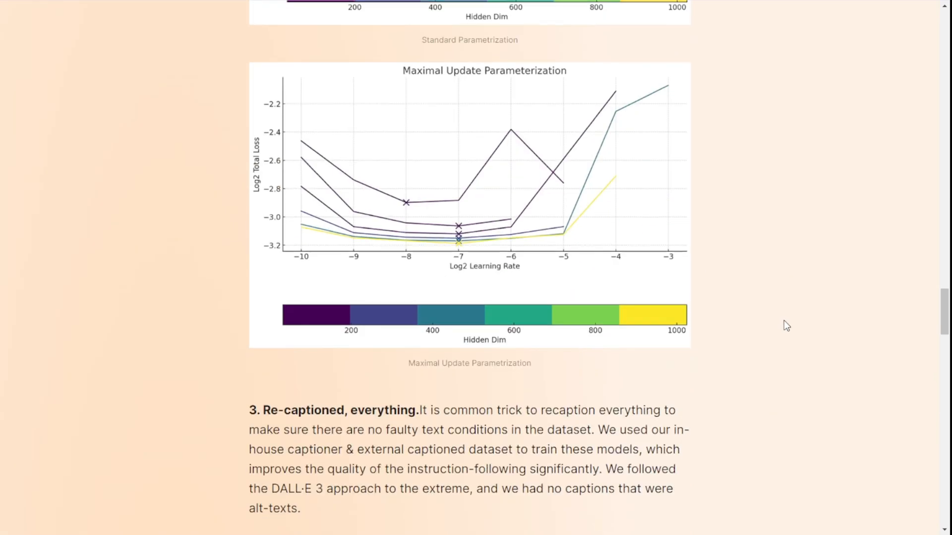
scroll("down", 3)
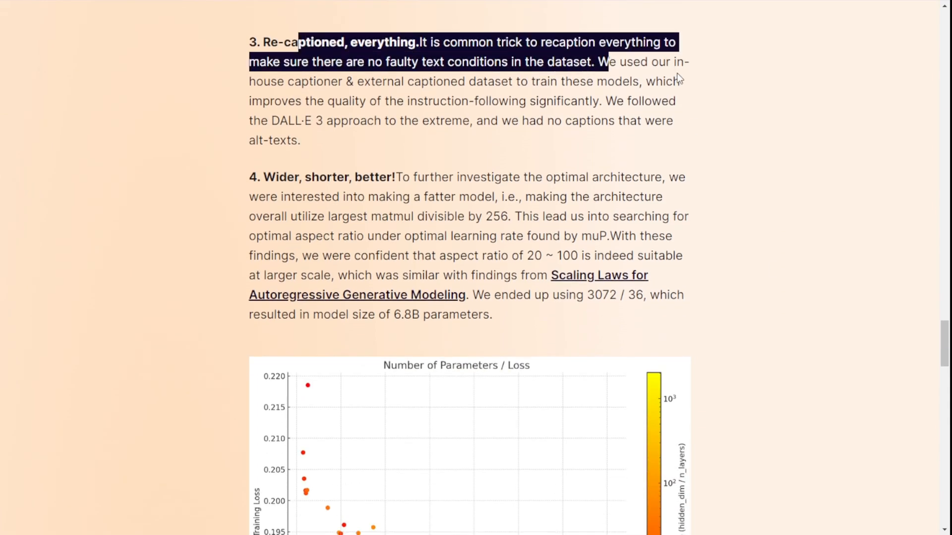
left_click(774, 108)
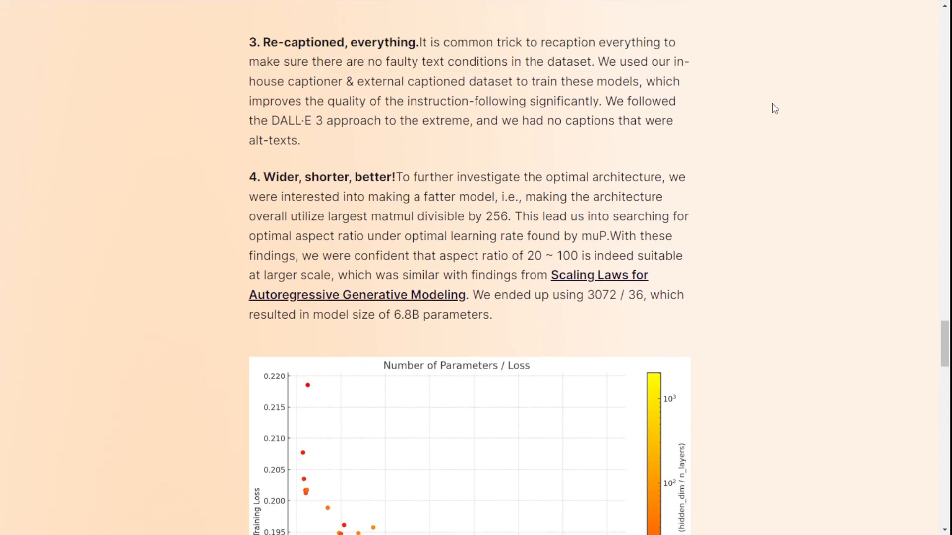
mouse_move(767, 85)
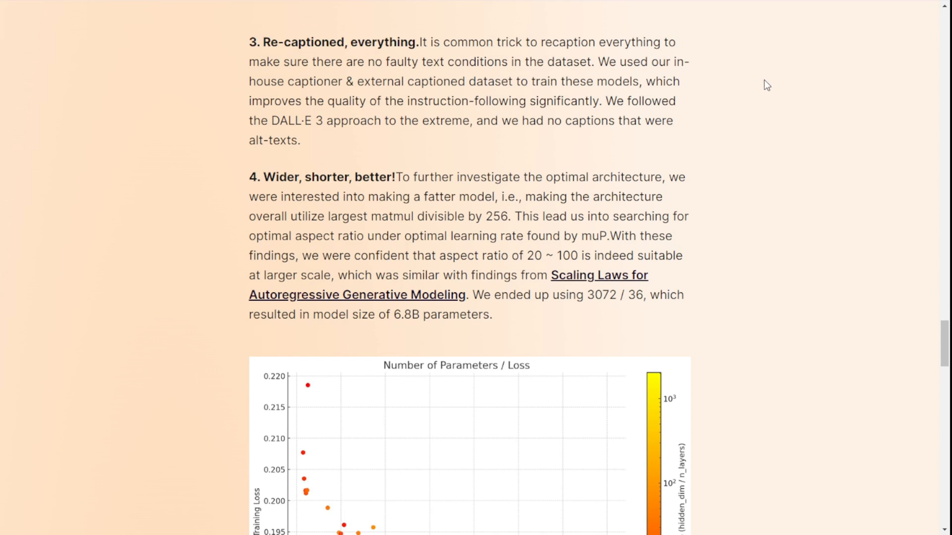
mouse_move(751, 95)
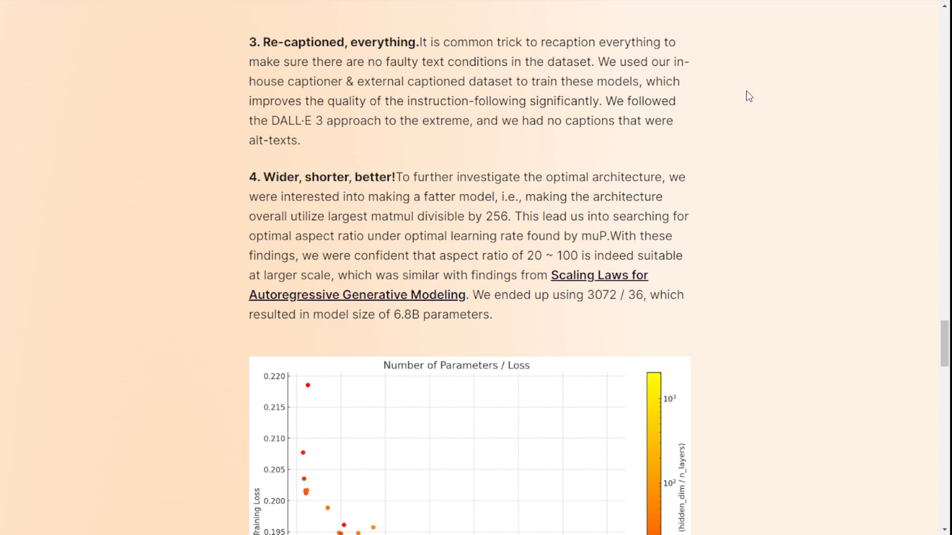
scroll("down", 3)
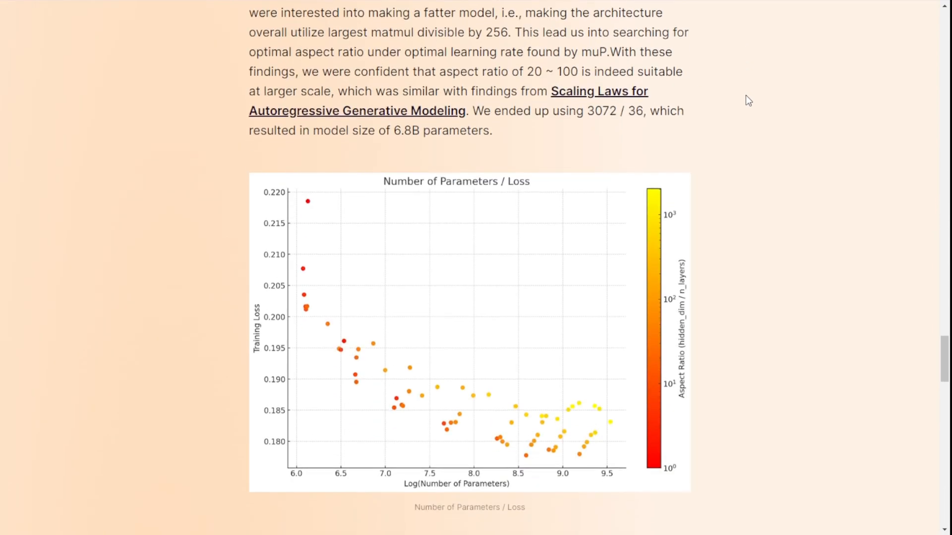
scroll("up", 3)
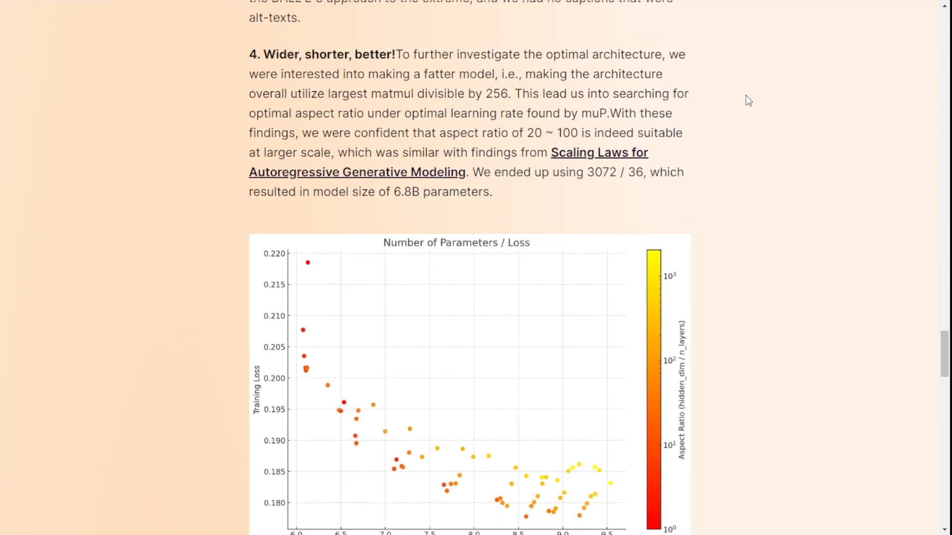
scroll("down", 3)
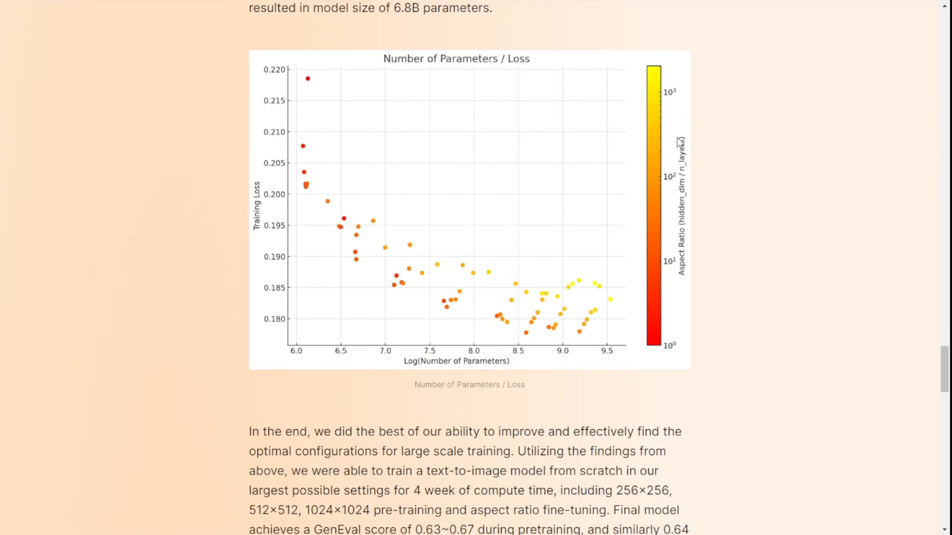
scroll("down", 3)
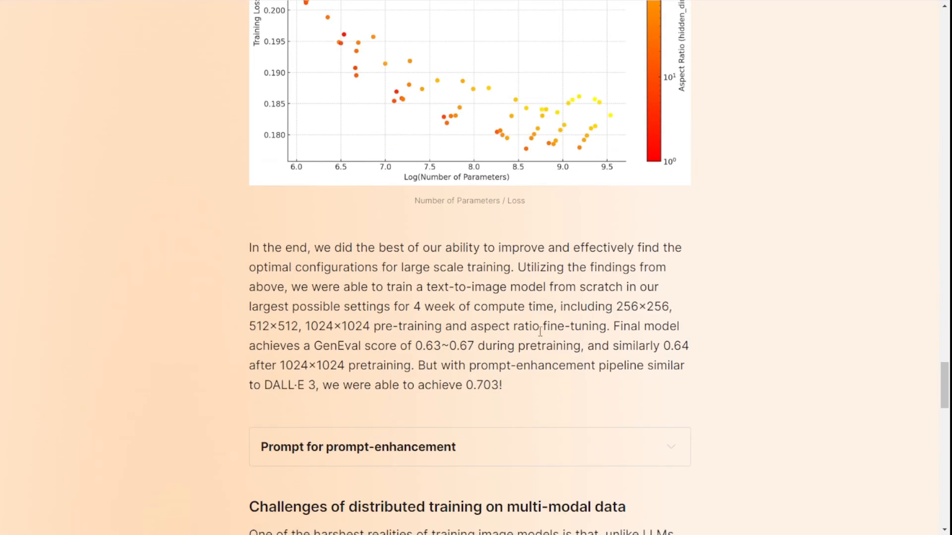
mouse_move(715, 316)
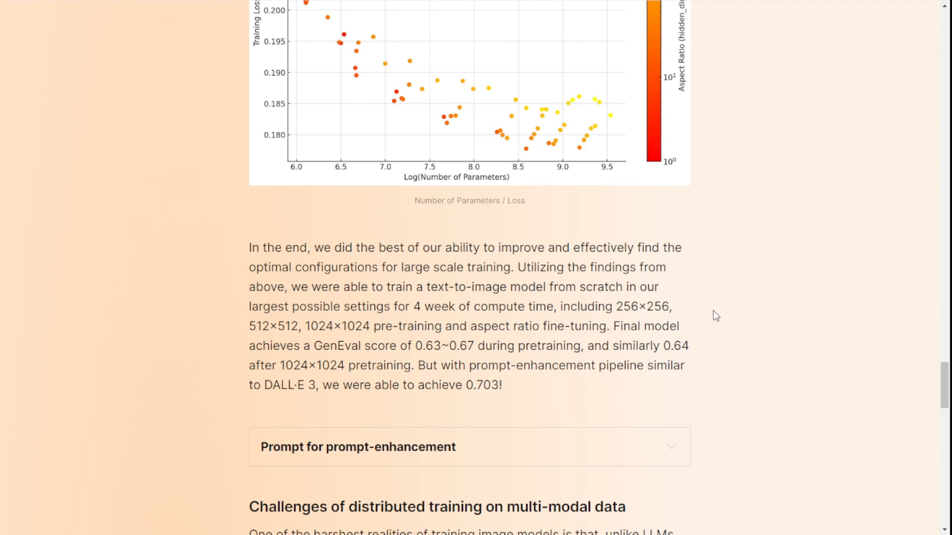
scroll("up", 3)
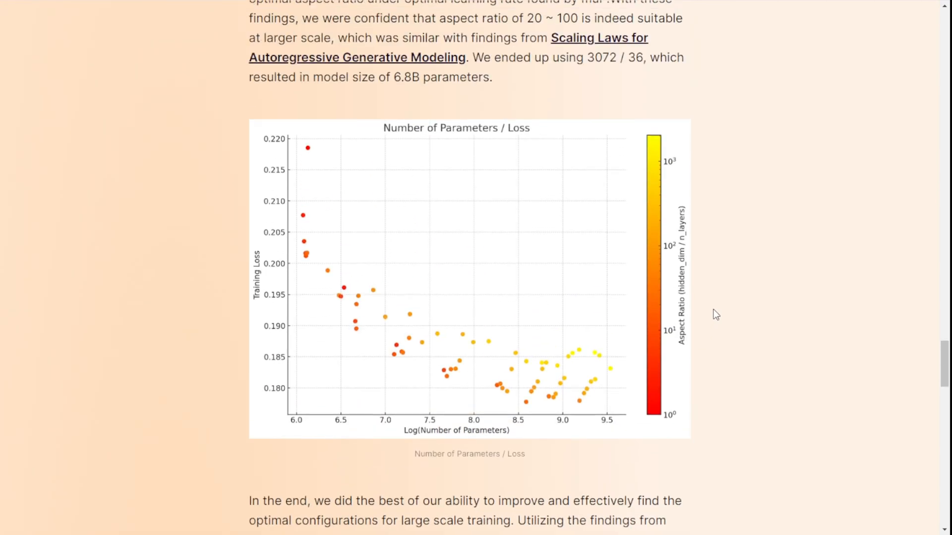
scroll("up", 3)
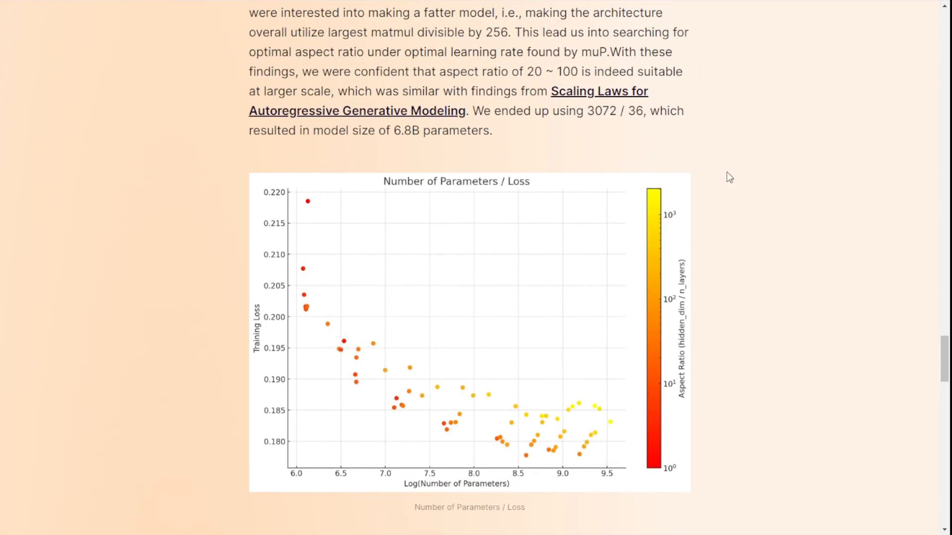
scroll("down", 3)
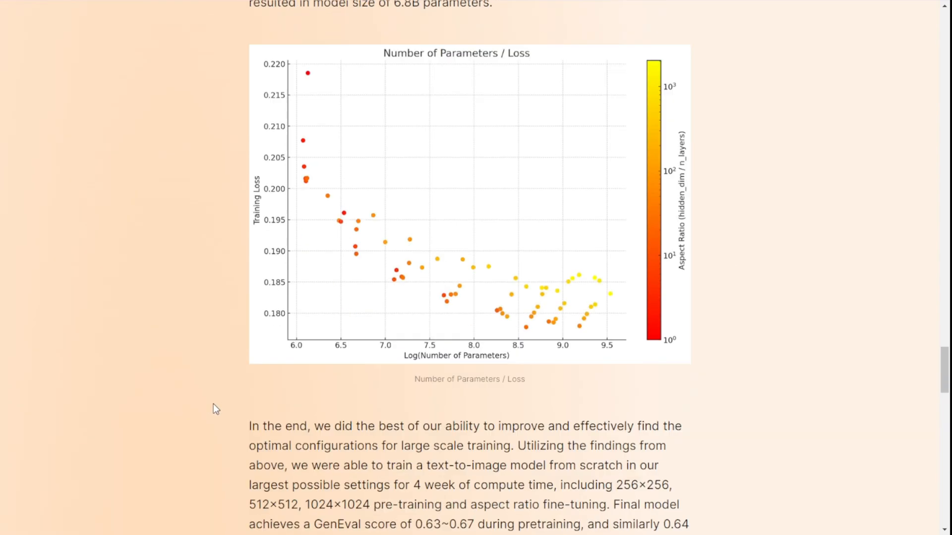
scroll("down", 3)
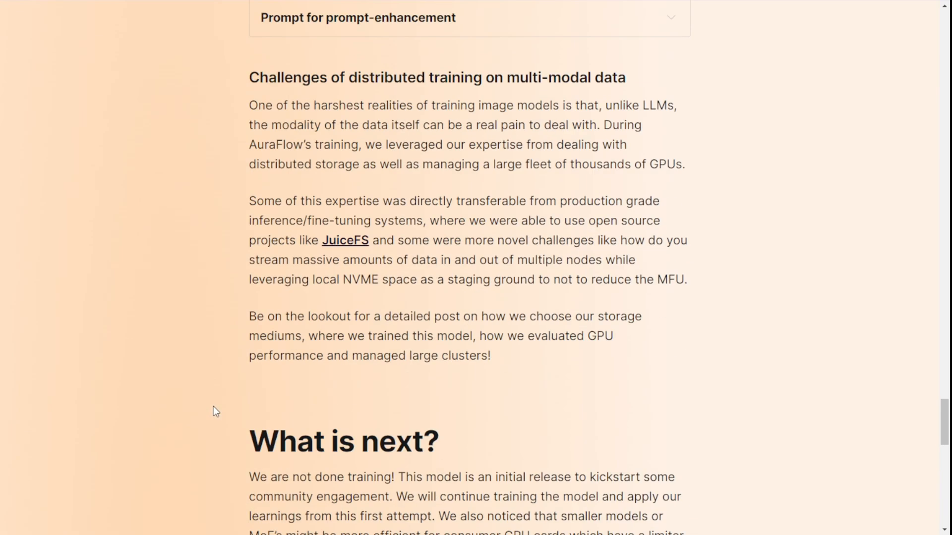
scroll("down", 3)
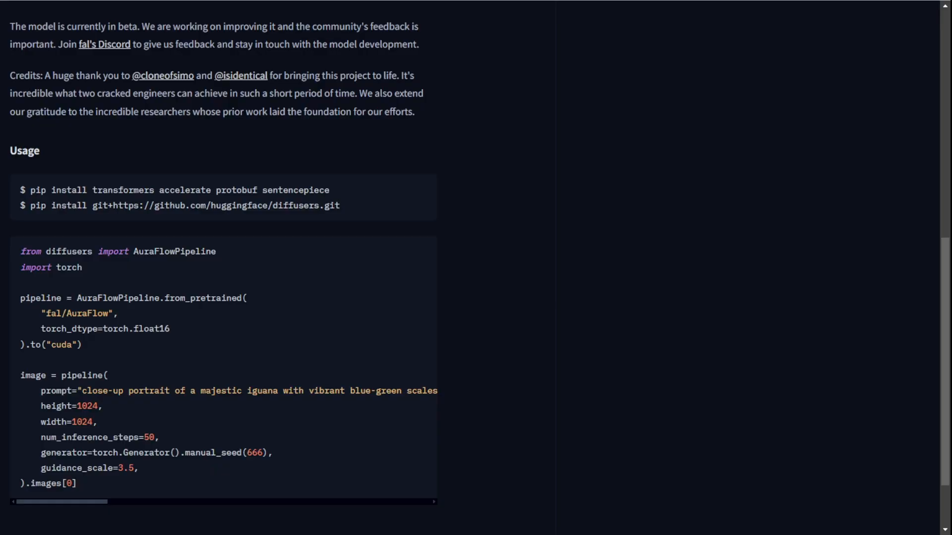
- View the fal/AuraFlow files, including the 16.4 GB aura_flow_0.1.safetensors checkpoint
scroll("up", 3)
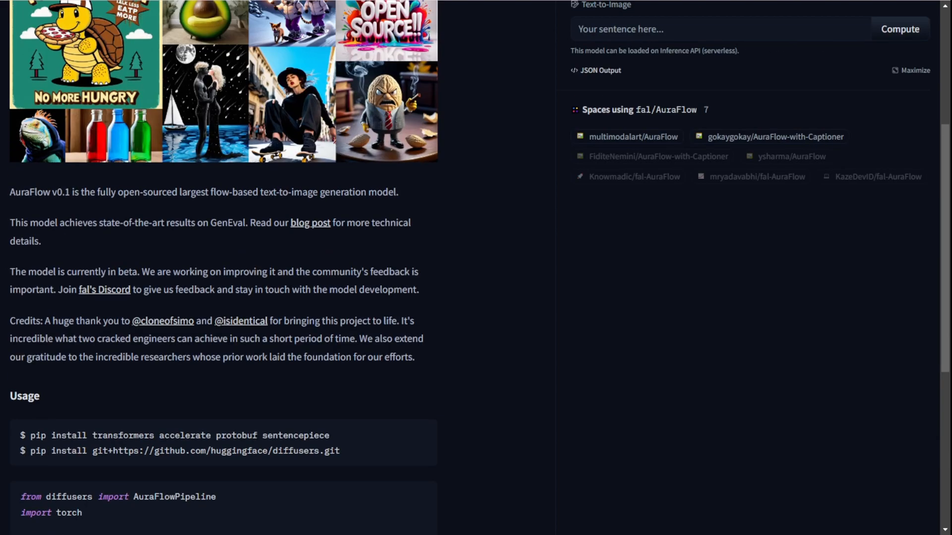
scroll("up", 3)
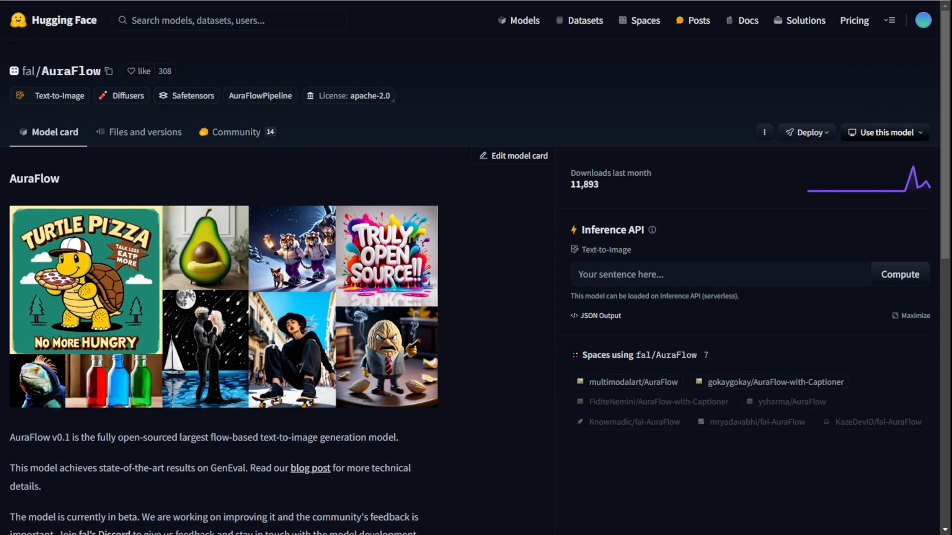
left_click(143, 132)
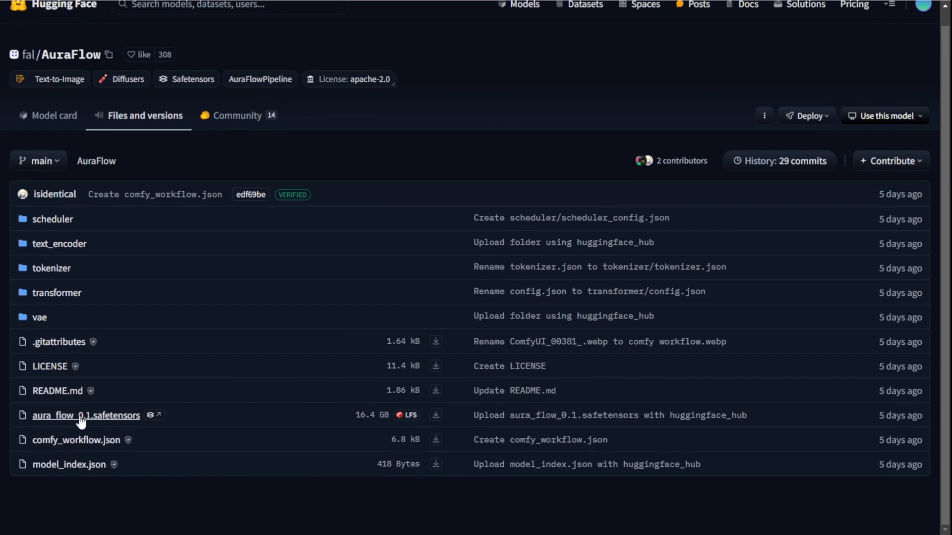
mouse_move(108, 419)
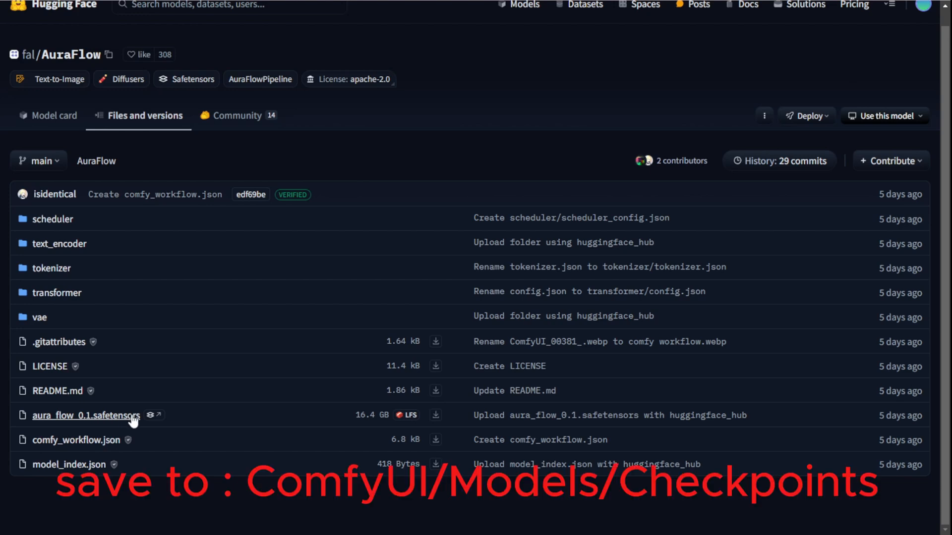
mouse_move(354, 424)
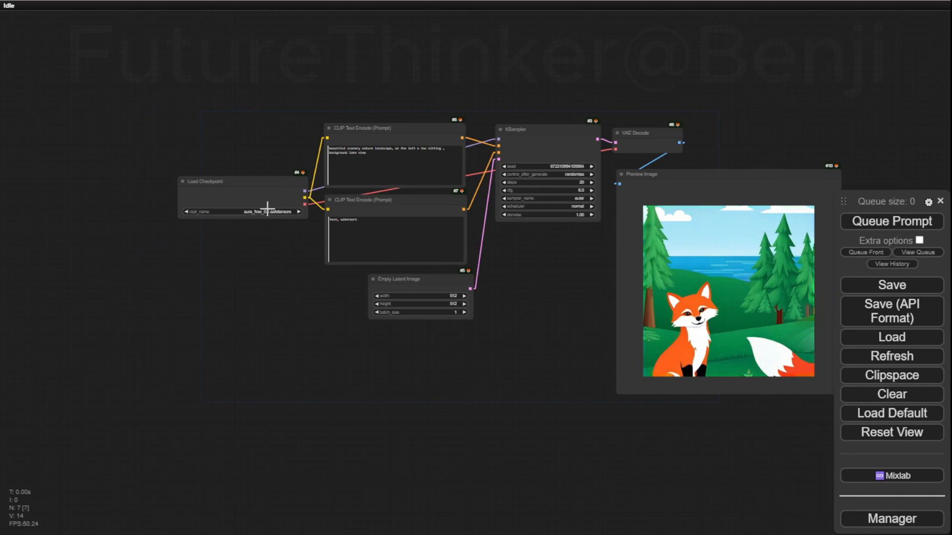
scroll("up", 3)
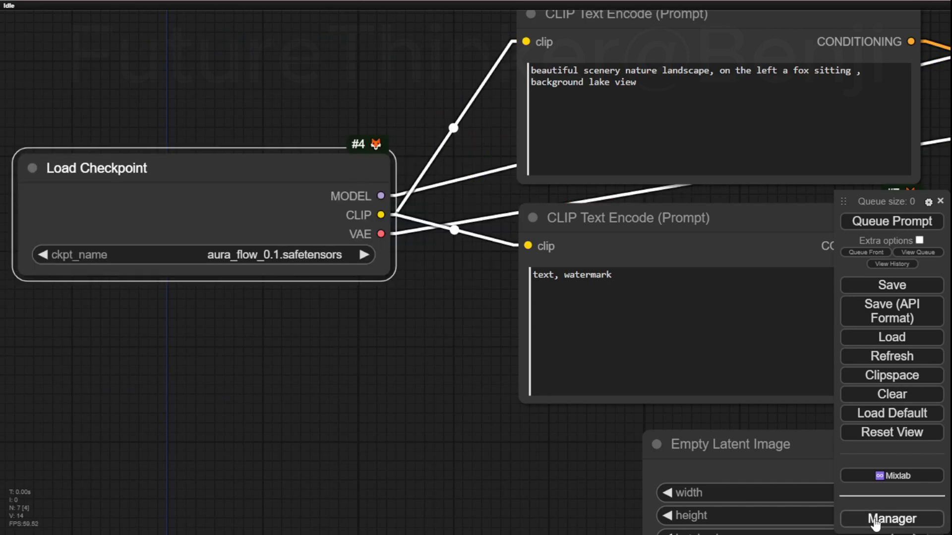
left_click(889, 519)
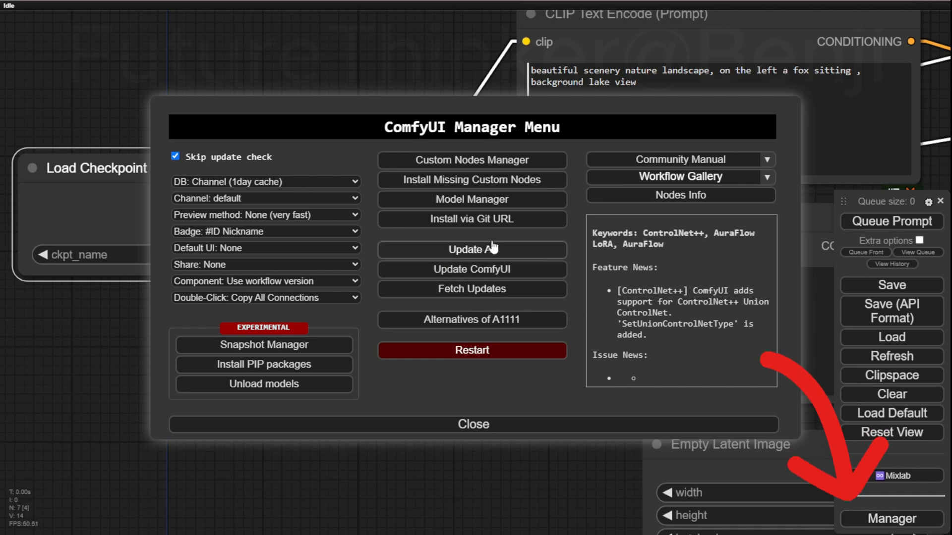
mouse_move(466, 302)
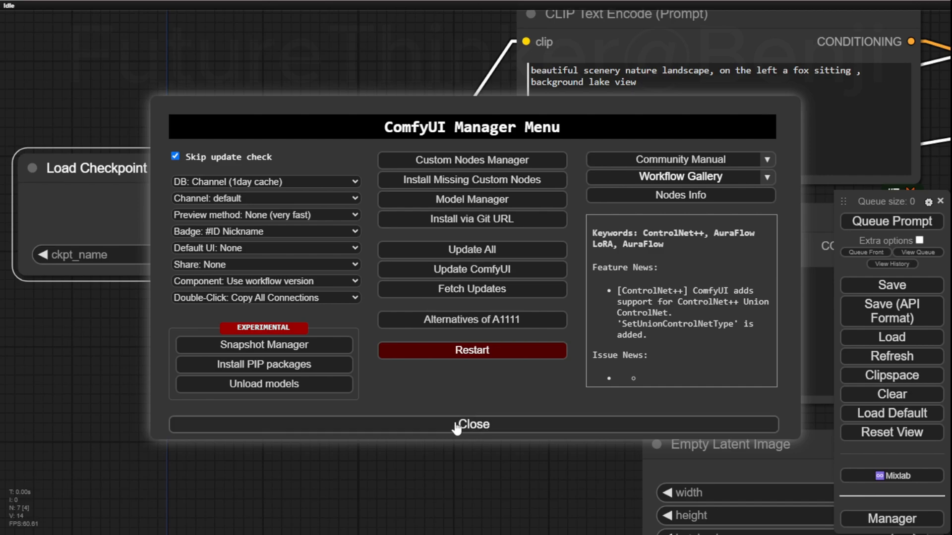
left_click(472, 425)
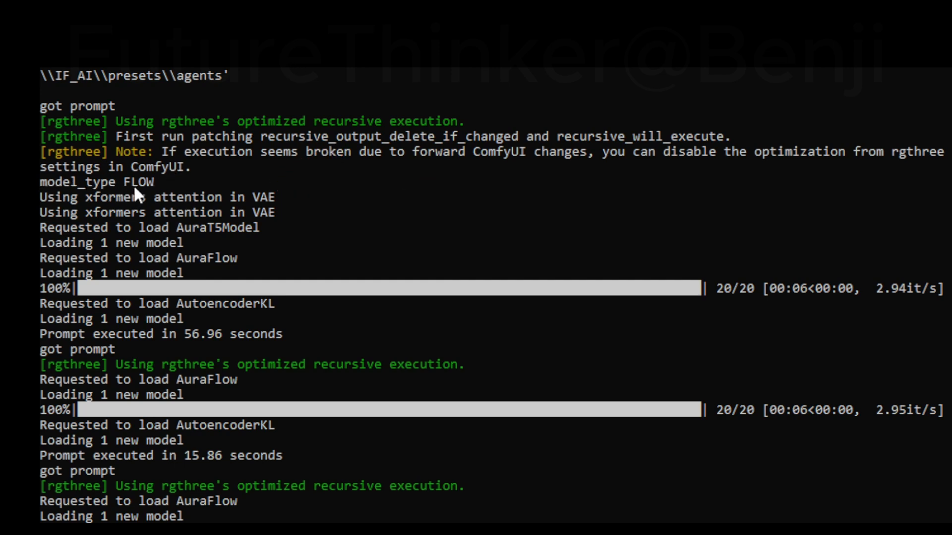
mouse_move(72, 294)
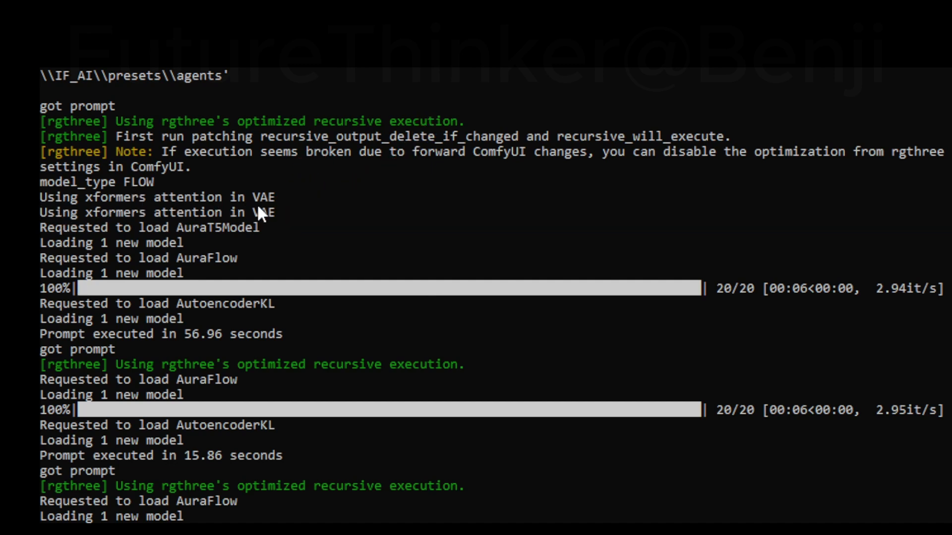
mouse_move(246, 226)
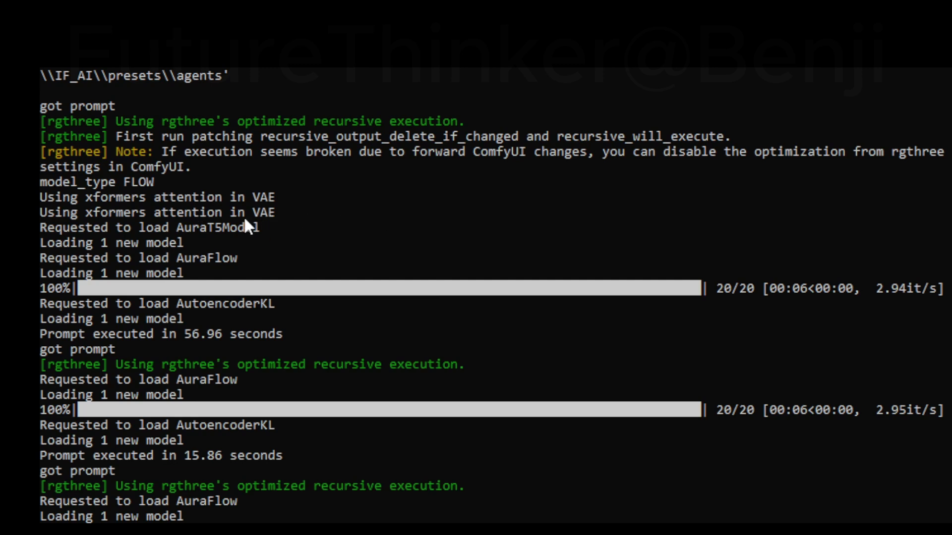
mouse_move(125, 193)
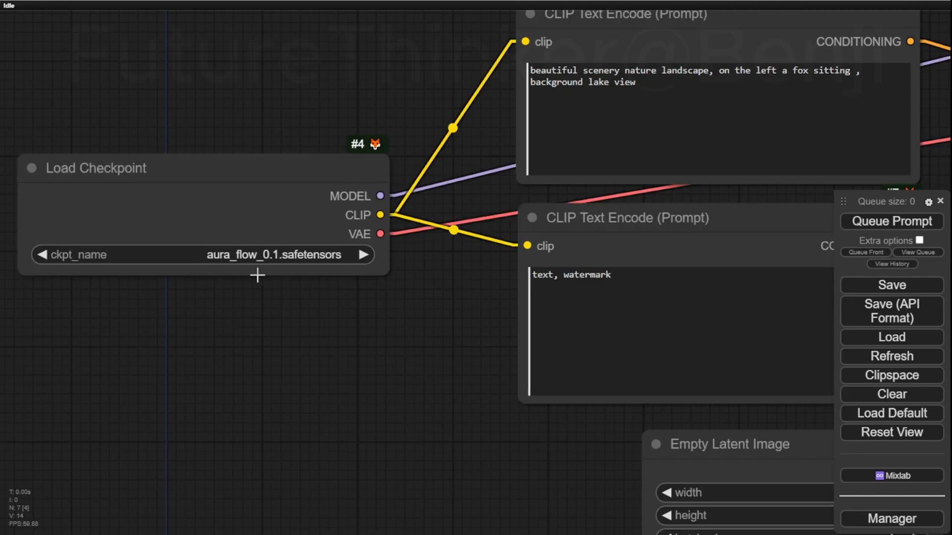
mouse_move(340, 302)
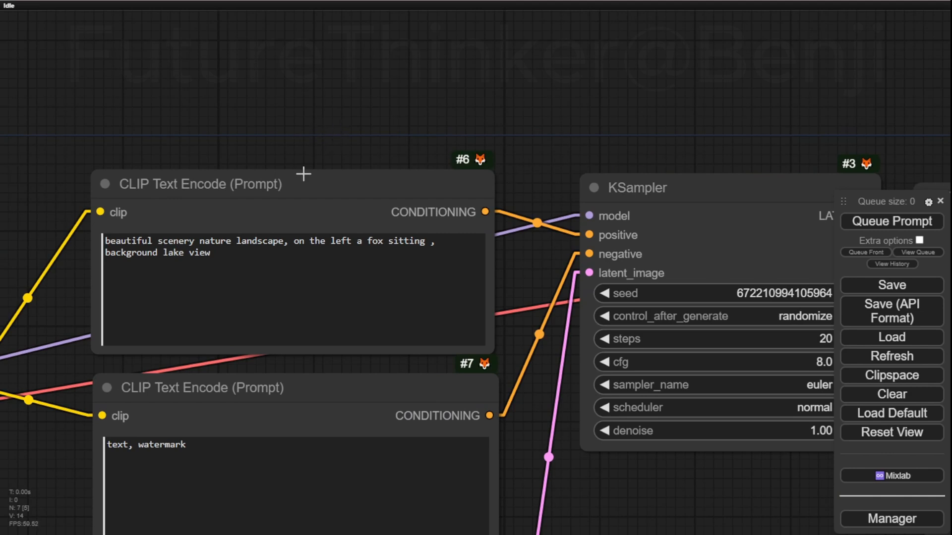
mouse_move(135, 252)
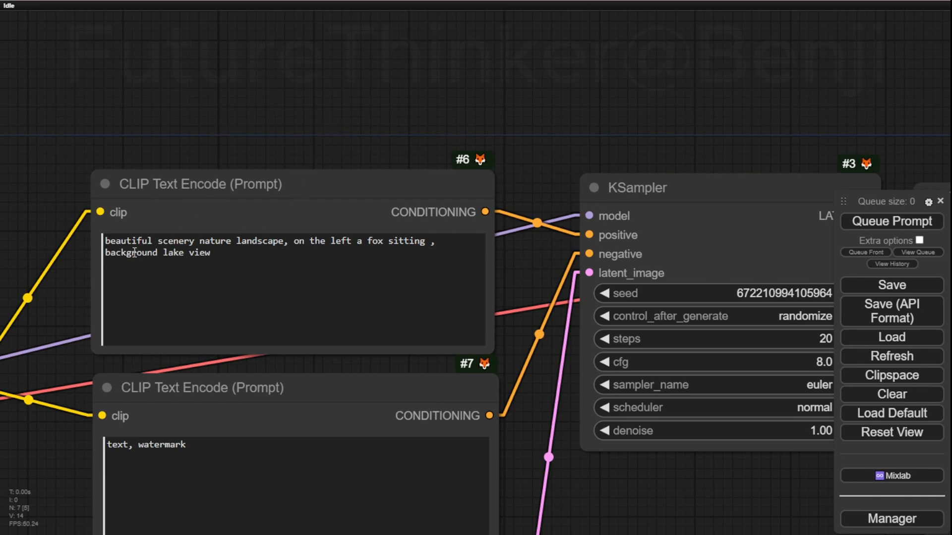
left_click(291, 241)
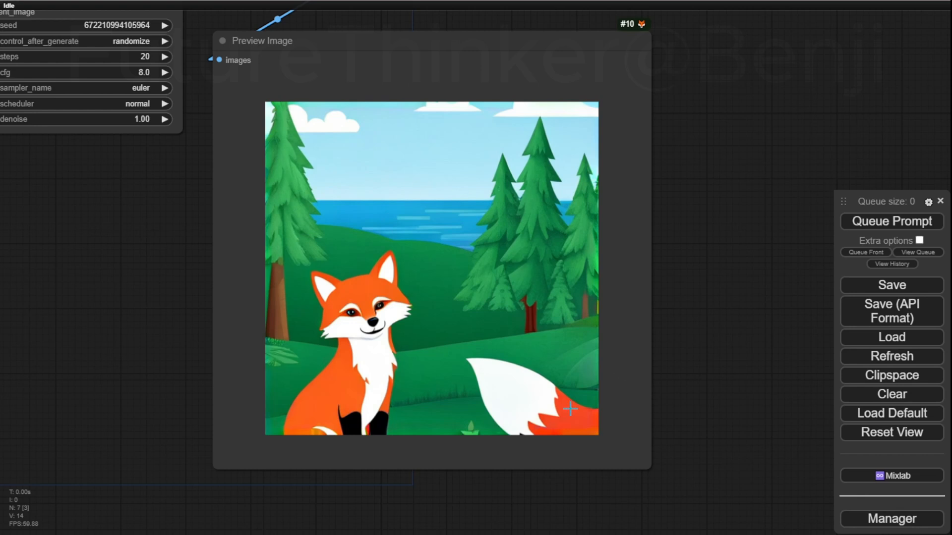
mouse_move(388, 366)
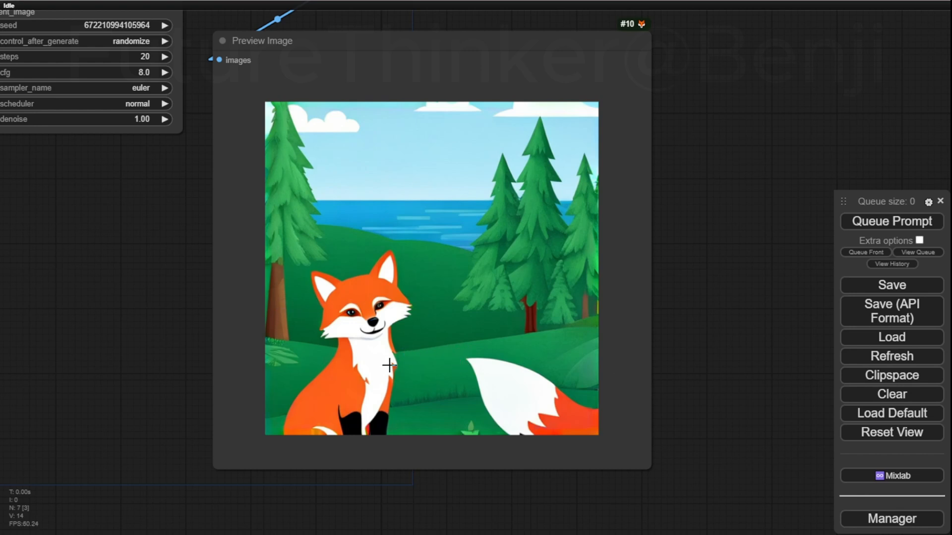
mouse_move(367, 366)
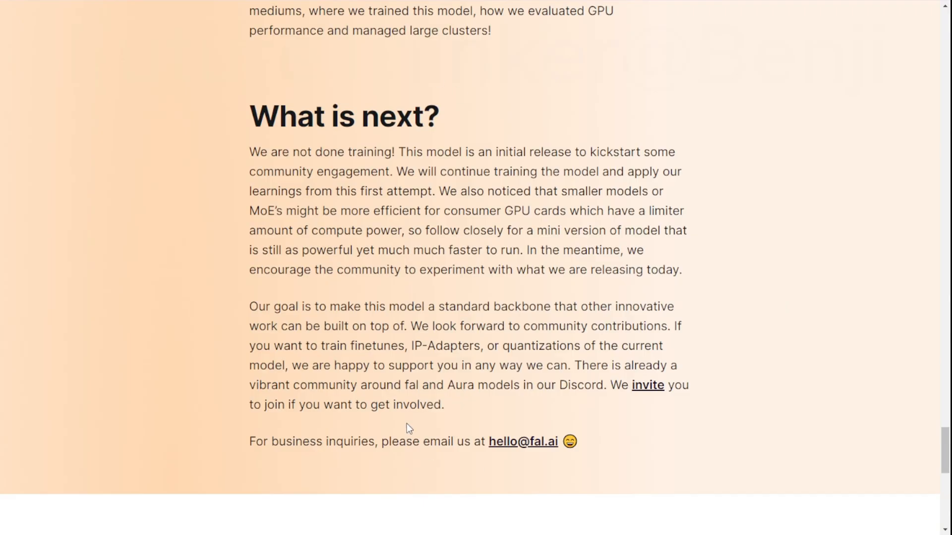
mouse_move(408, 429)
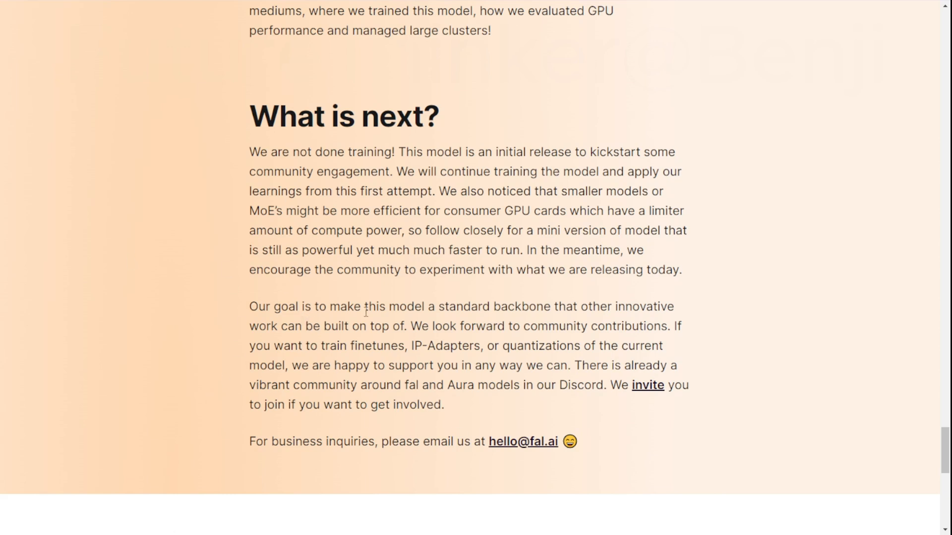
mouse_move(280, 103)
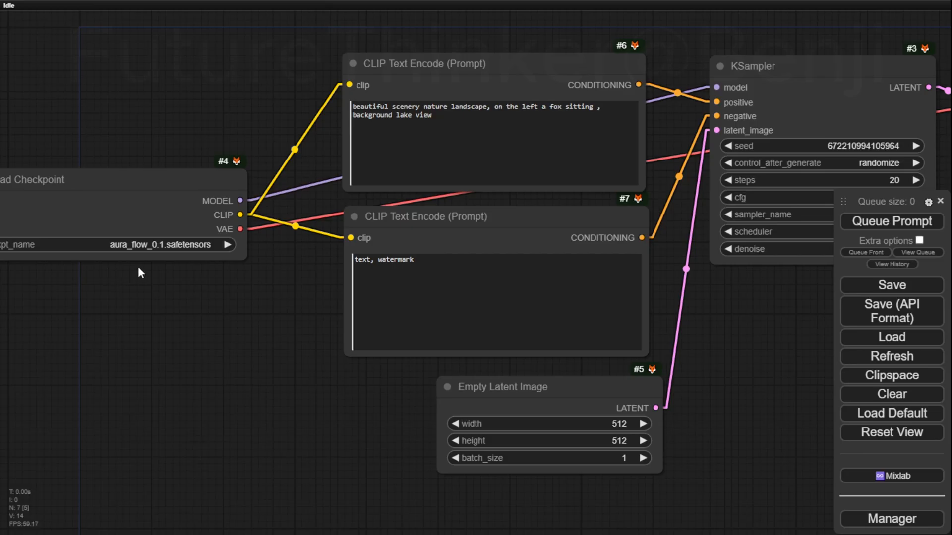
mouse_move(160, 401)
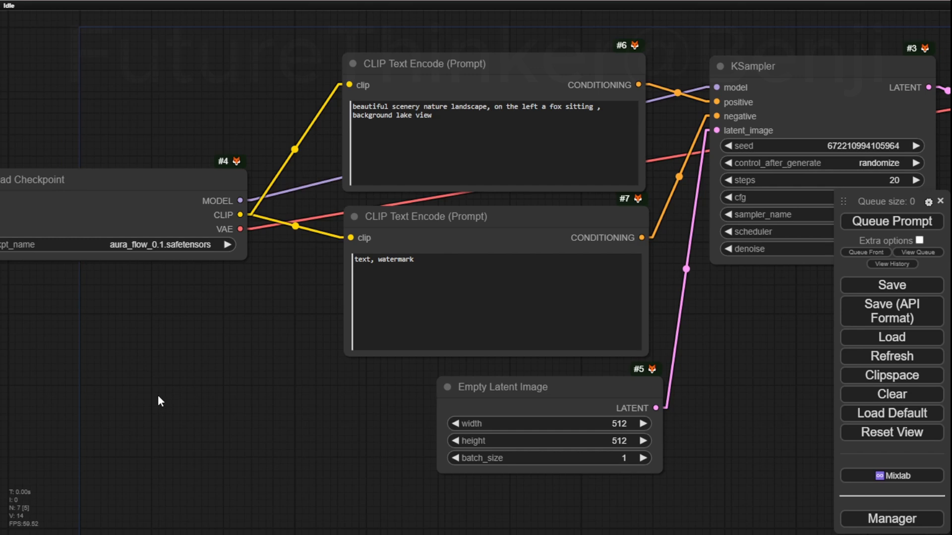
mouse_move(152, 400)
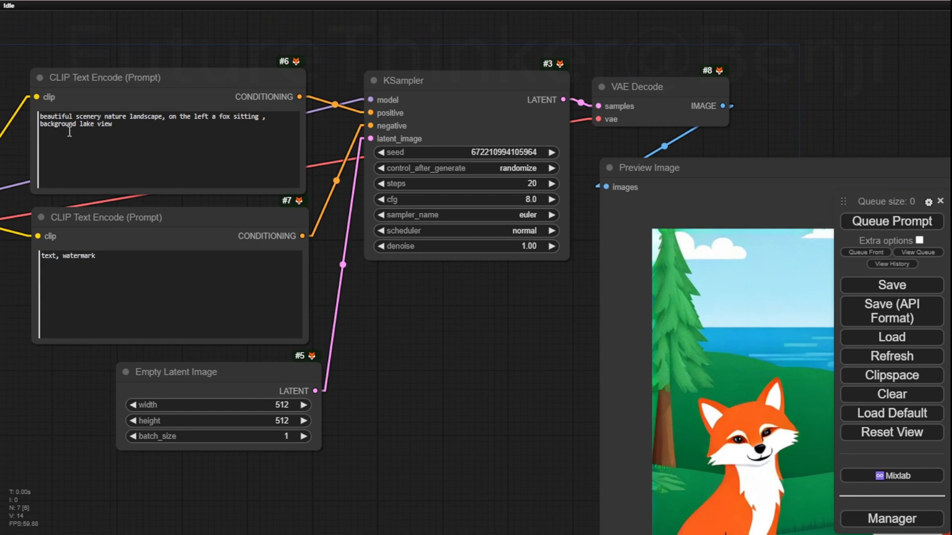
mouse_move(175, 133)
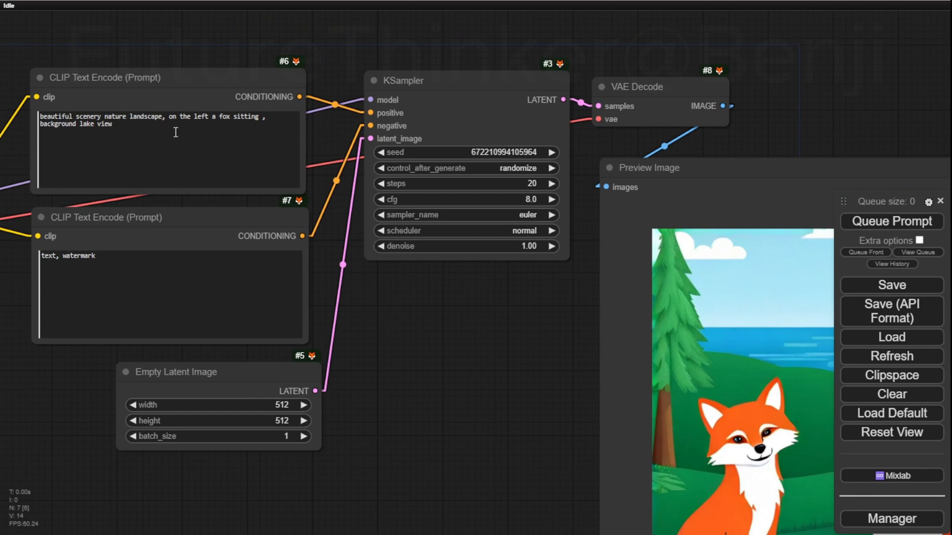
mouse_move(190, 124)
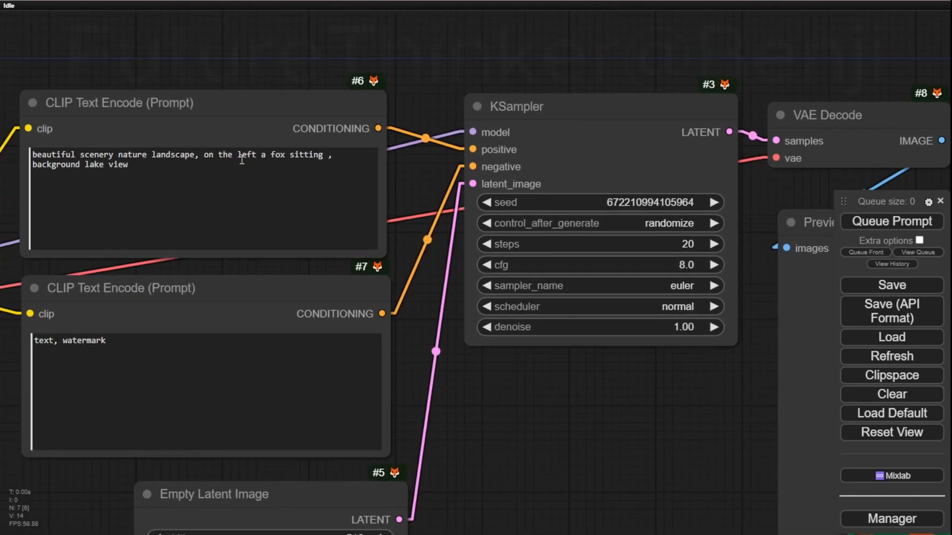
left_click(212, 157)
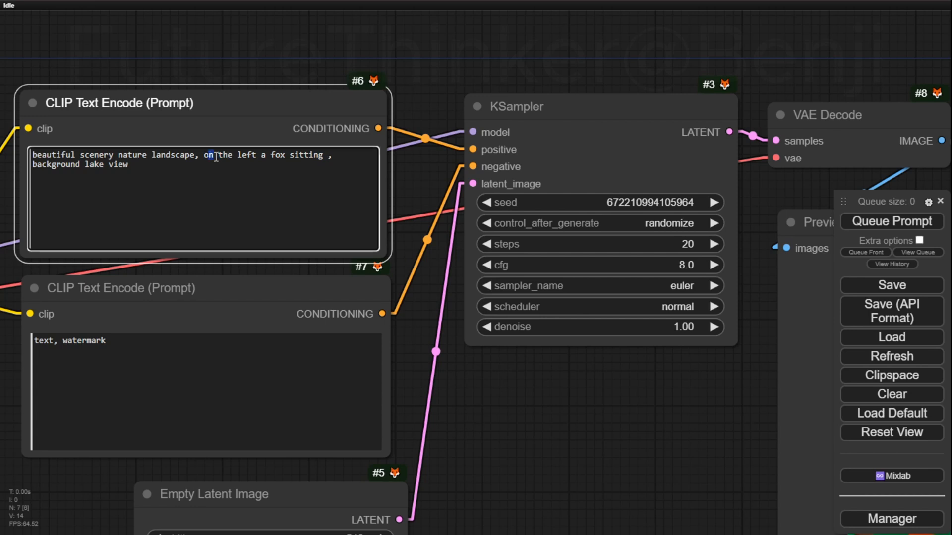
left_click(889, 221)
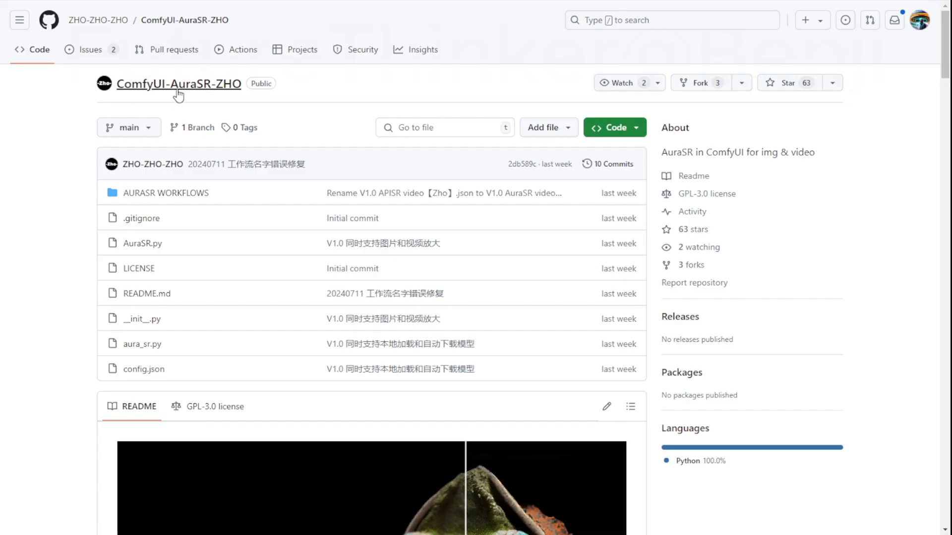
mouse_move(103, 40)
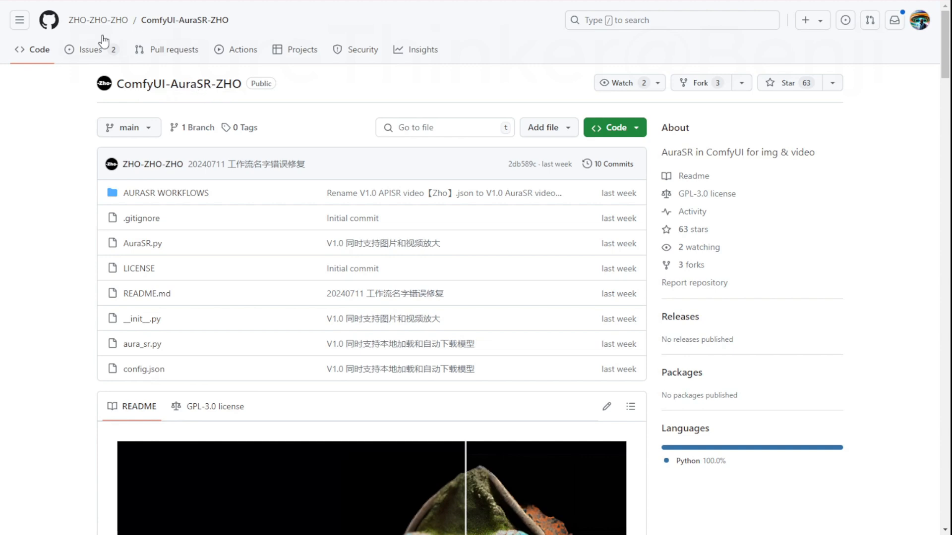
mouse_move(370, 117)
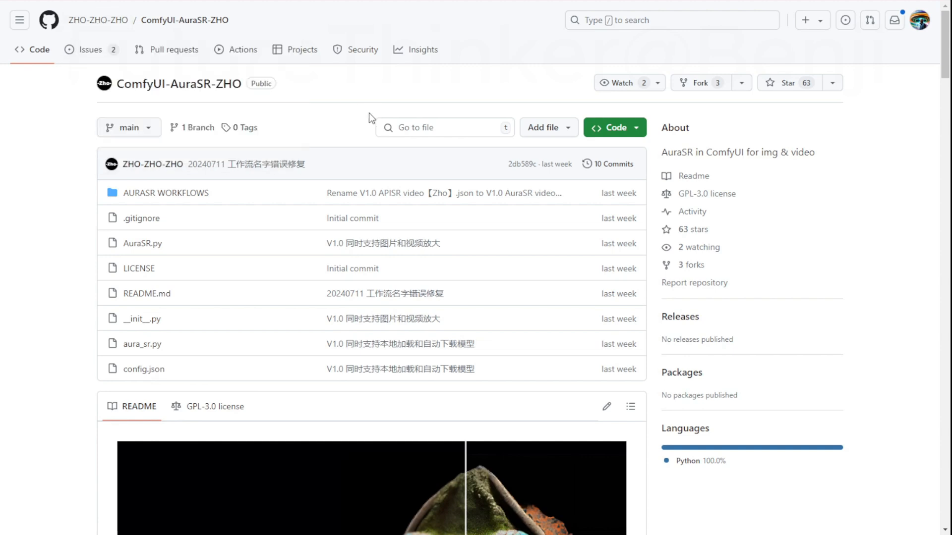
mouse_move(281, 191)
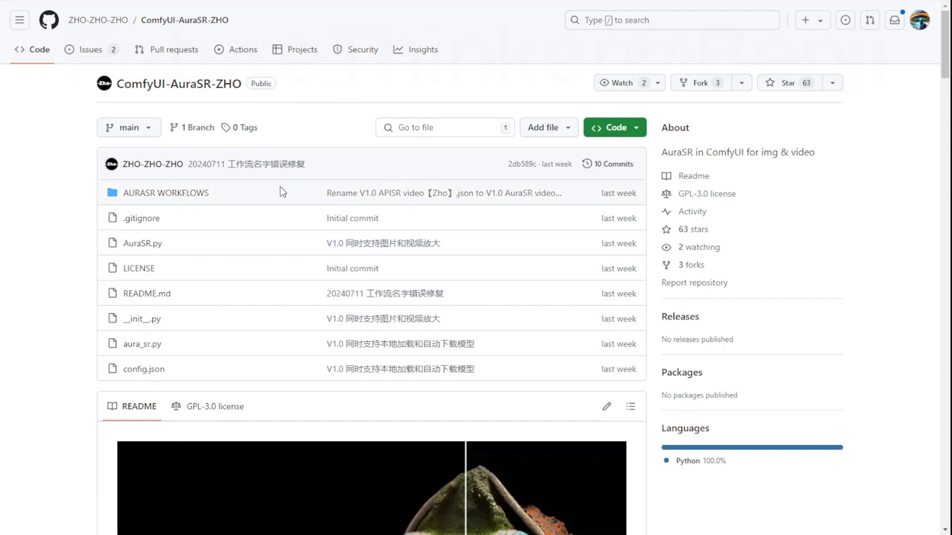
mouse_move(258, 188)
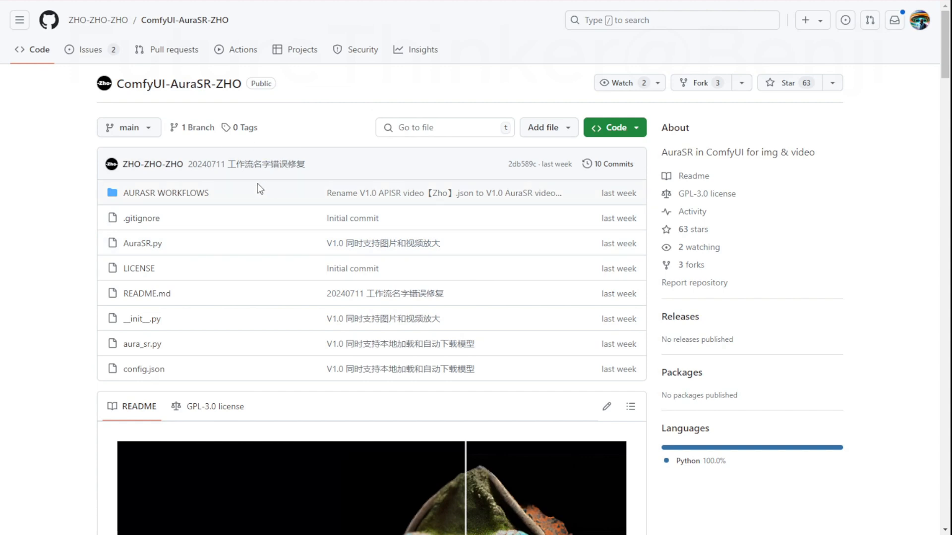
- Read the ComfyUI-AuraSR-ZHO README past the demo video and node features to Install
scroll("down", 3)
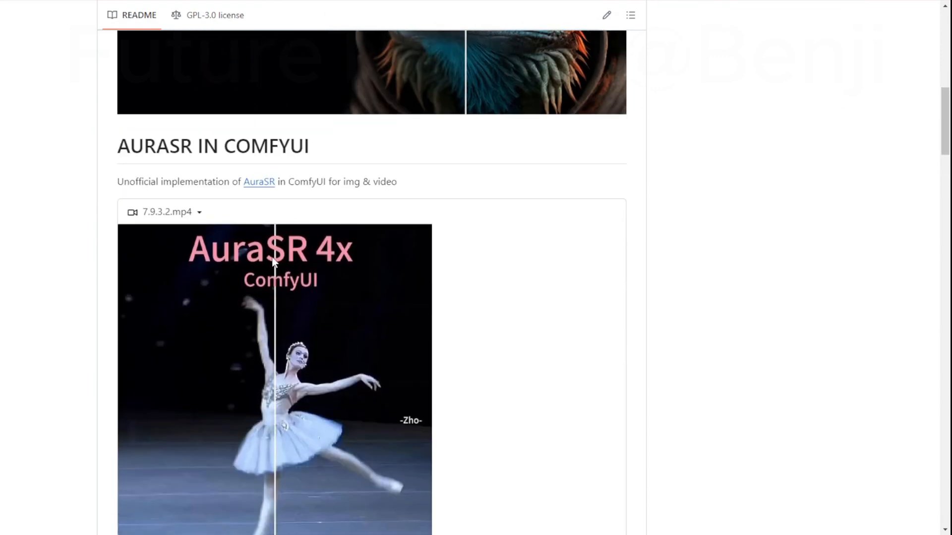
scroll("down", 3)
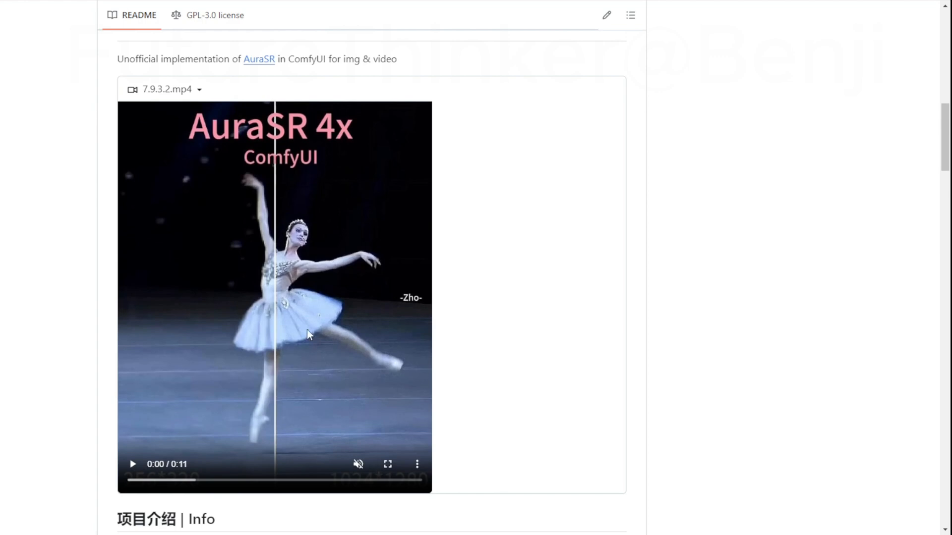
scroll("down", 3)
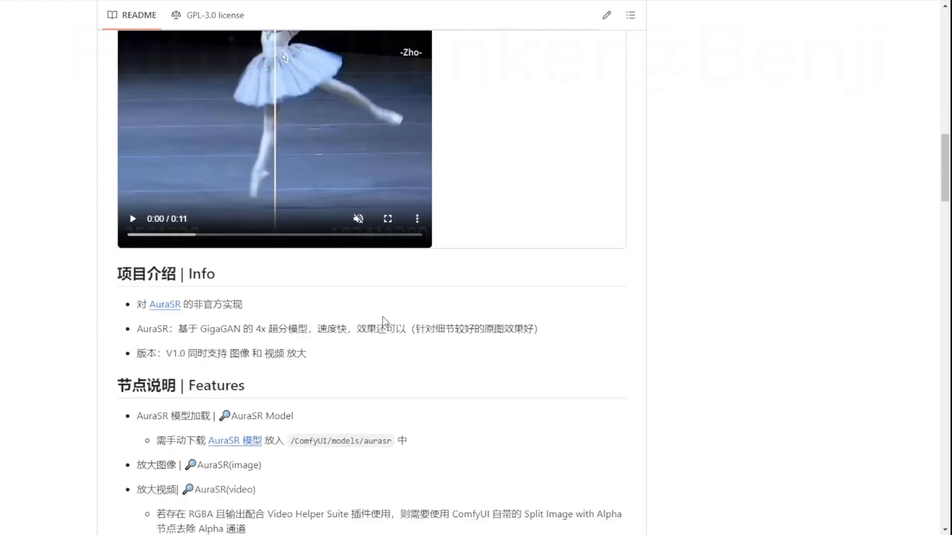
scroll("down", 3)
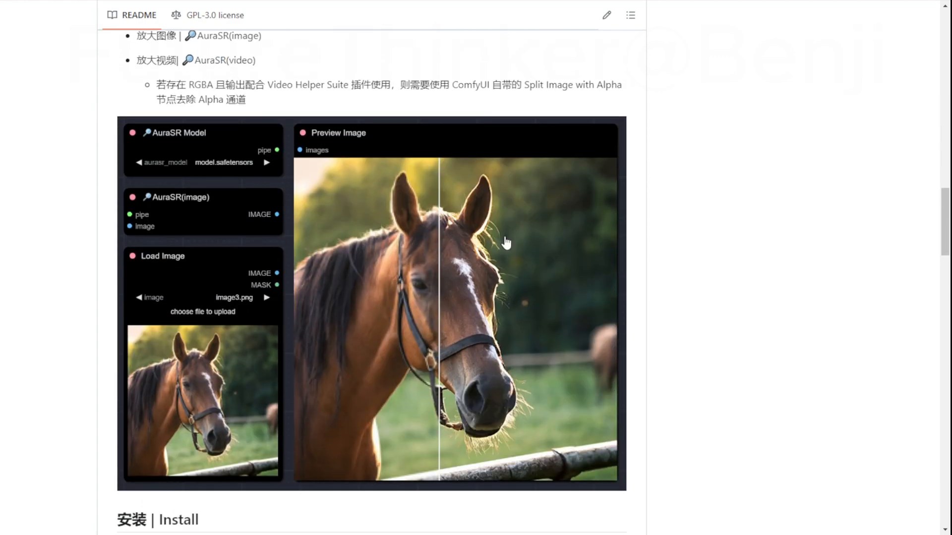
mouse_move(460, 269)
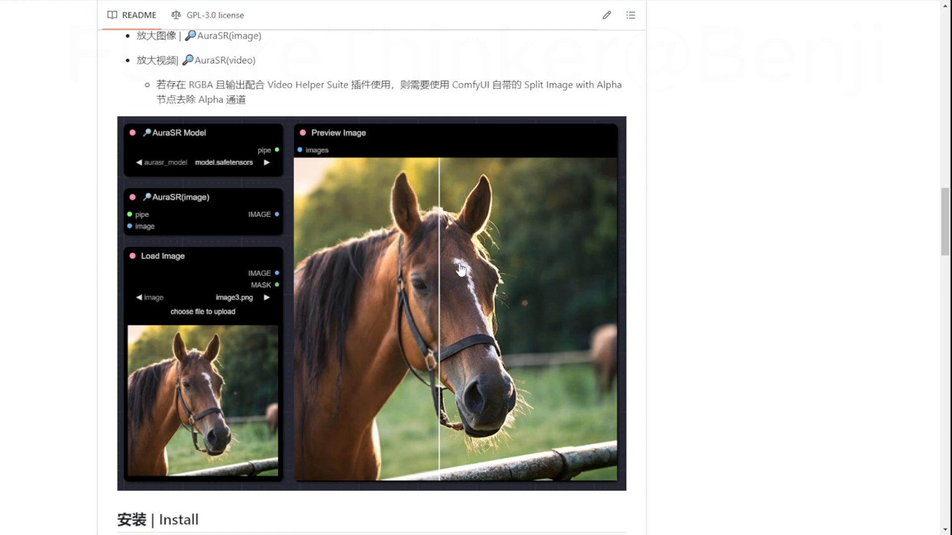
mouse_move(300, 280)
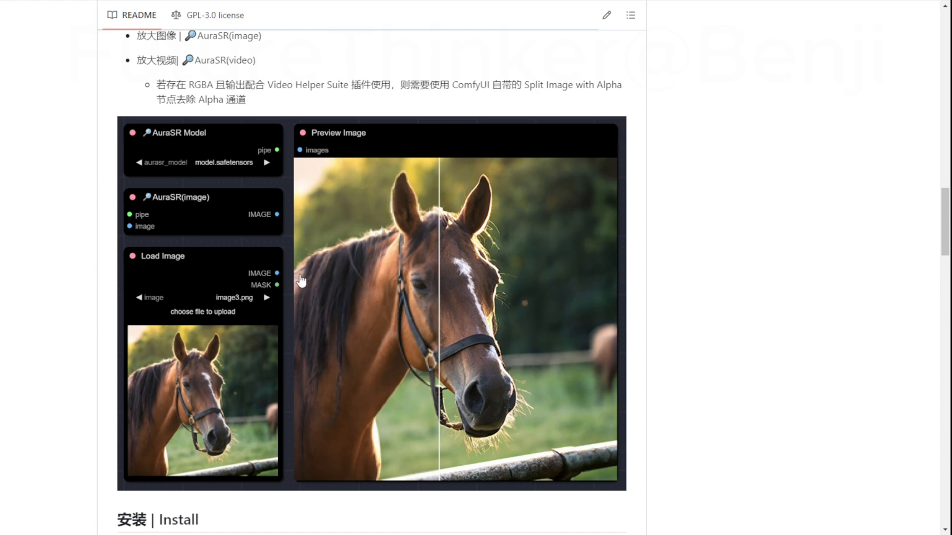
mouse_move(267, 334)
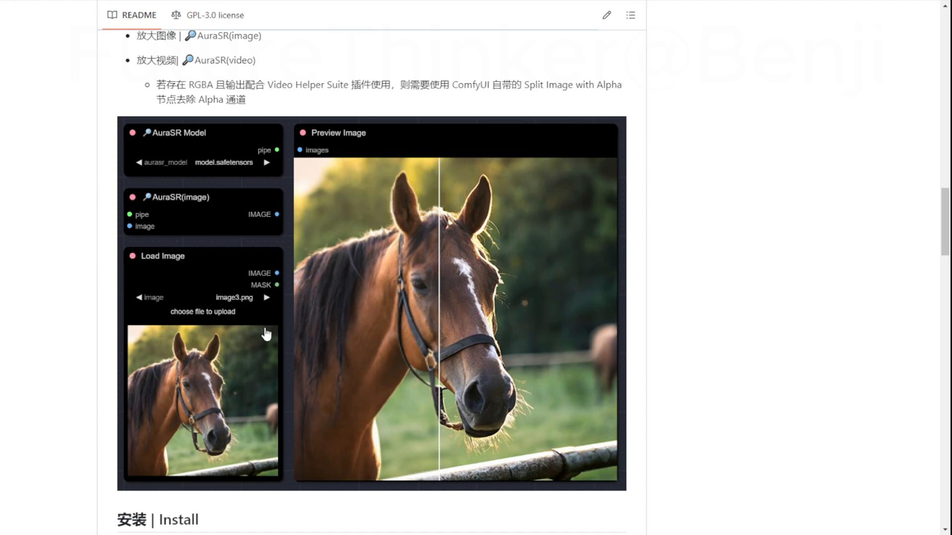
mouse_move(357, 192)
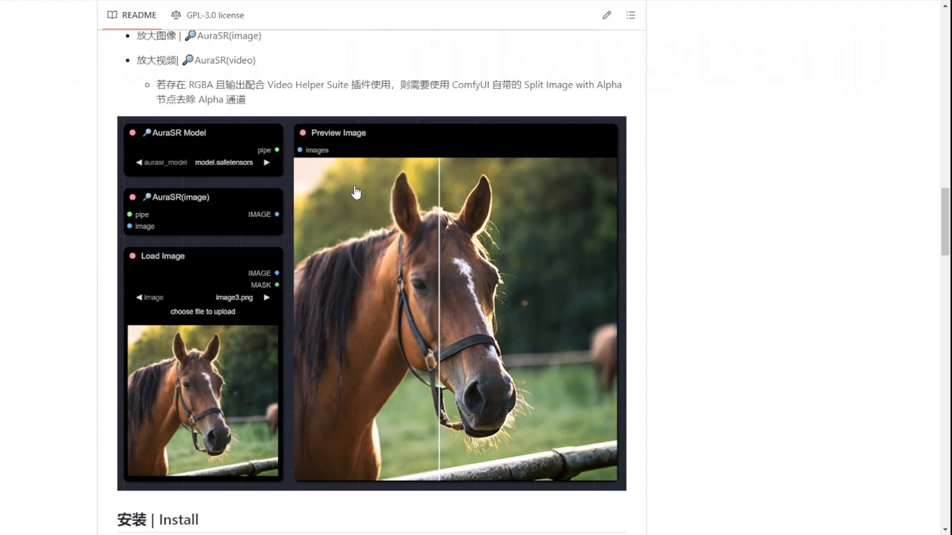
mouse_move(532, 249)
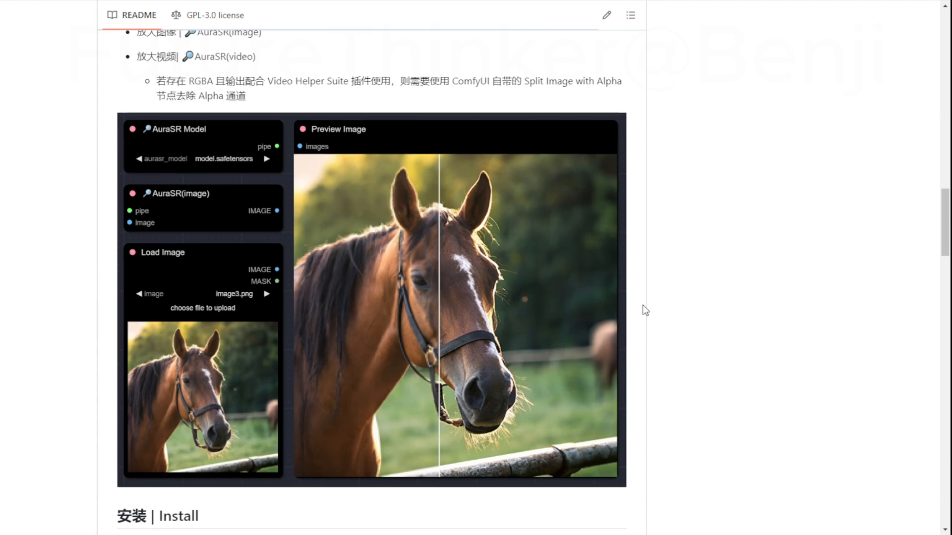
scroll("down", 3)
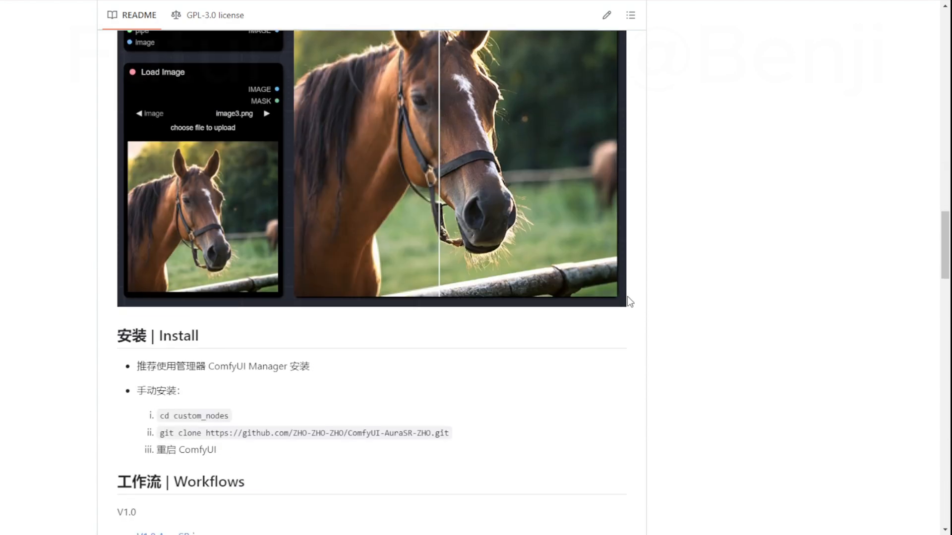
scroll("up", 3)
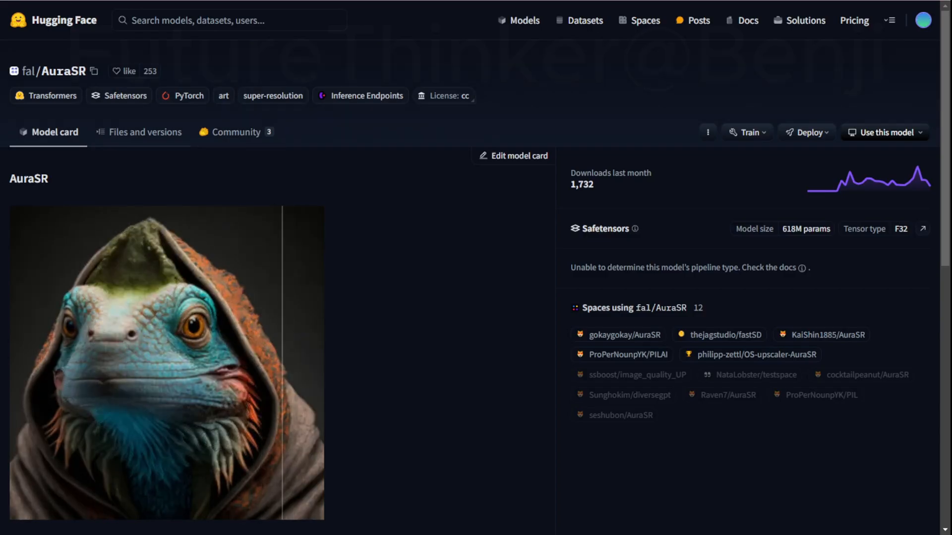
- Select the ComfyUI/models/aurasr path and open AuraSR's files listing model.safetensors (2.47 GB)
left_click(146, 132)
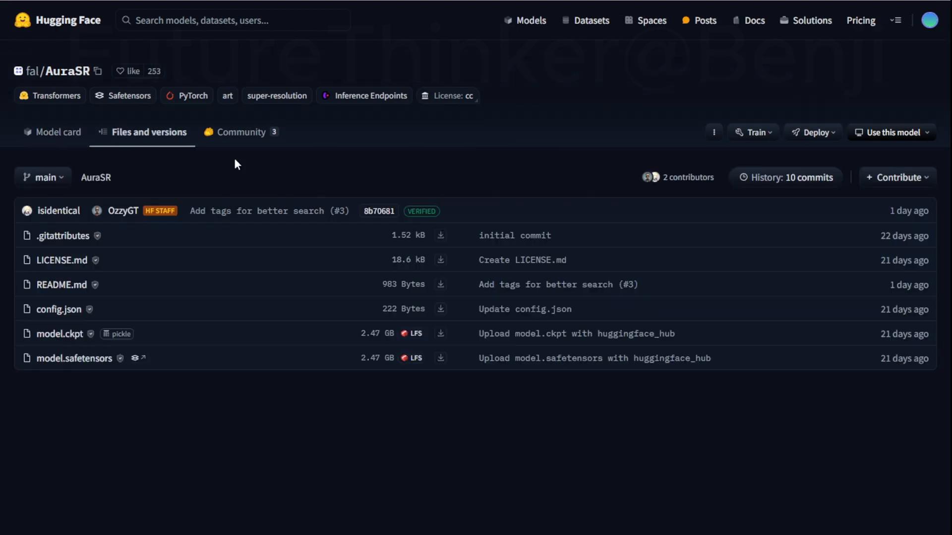
mouse_move(191, 314)
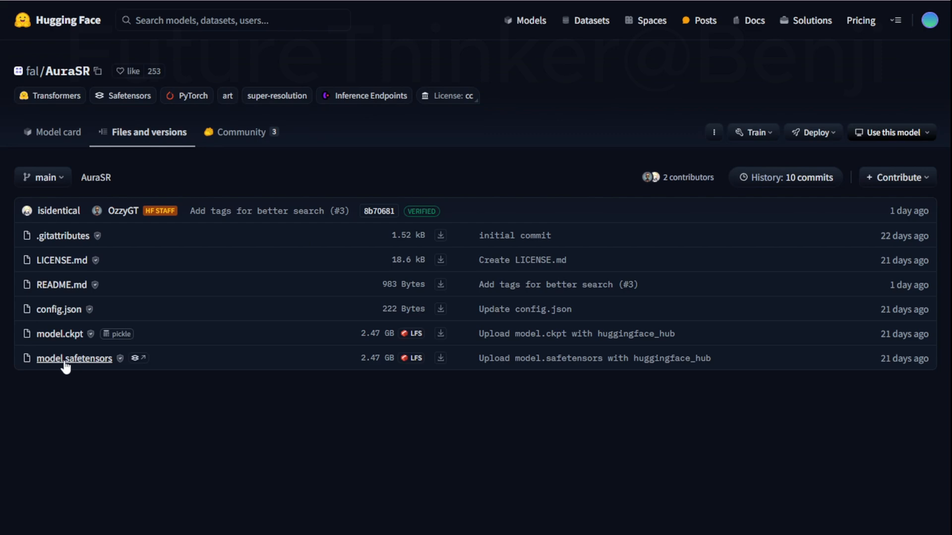
mouse_move(185, 368)
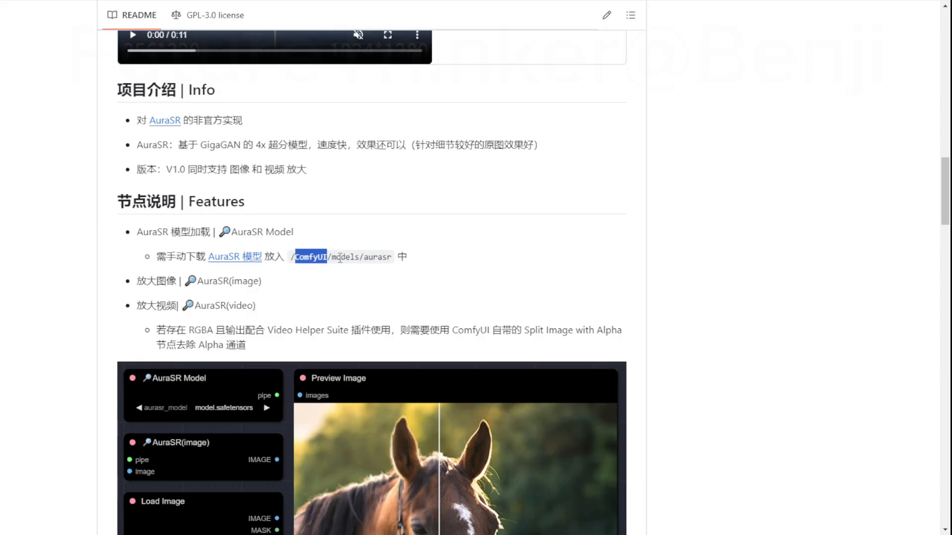
double_click(344, 257)
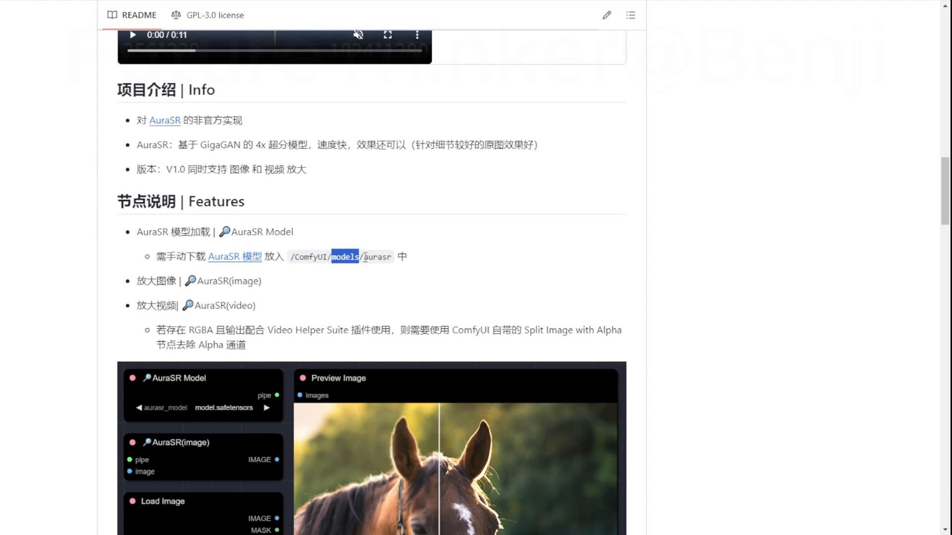
double_click(376, 257)
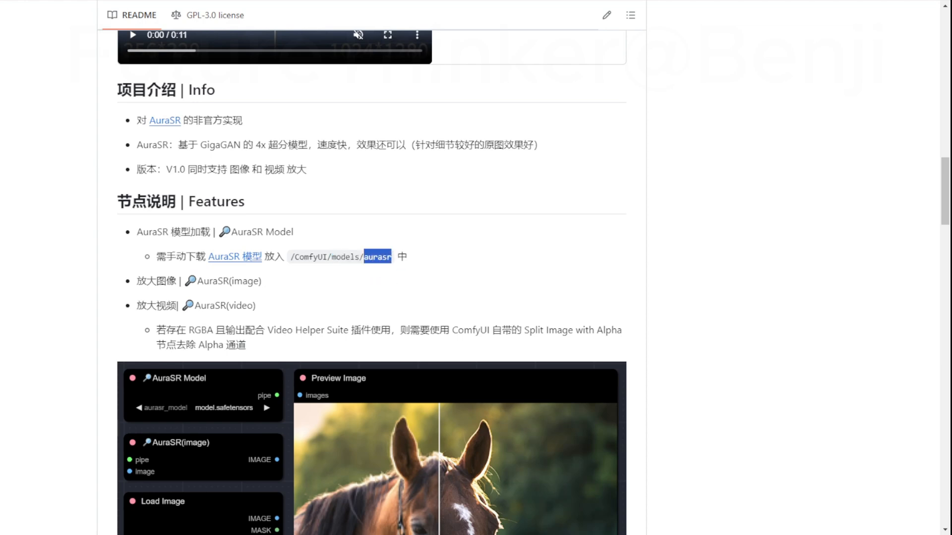
left_click(235, 256)
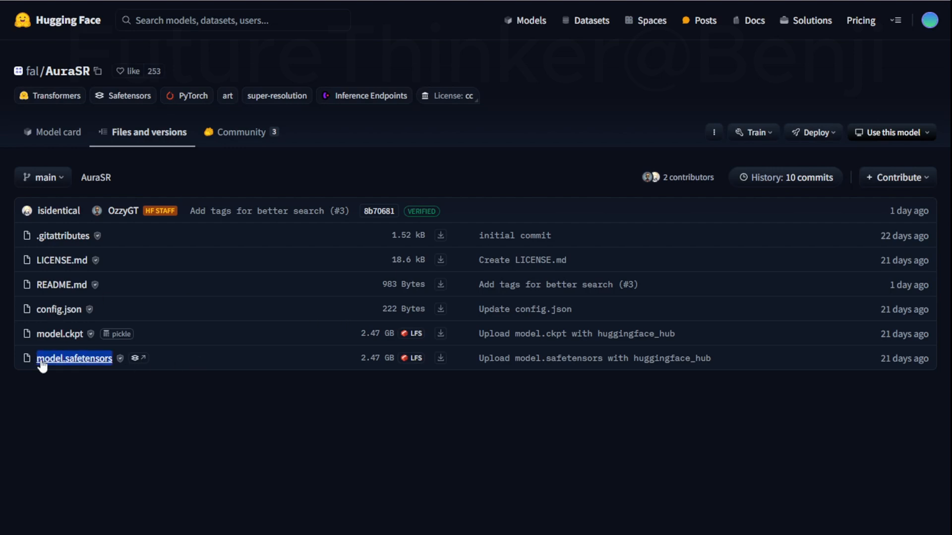
mouse_move(475, 363)
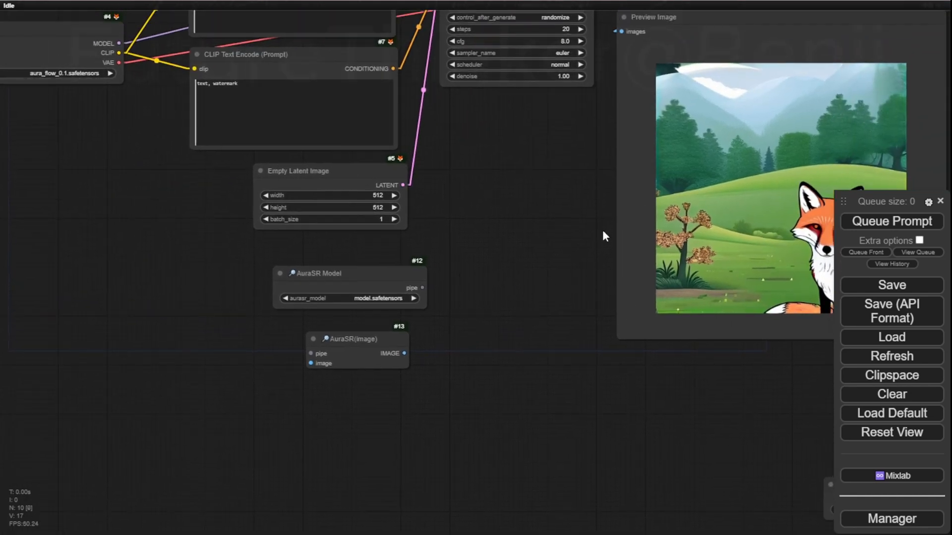
mouse_move(306, 270)
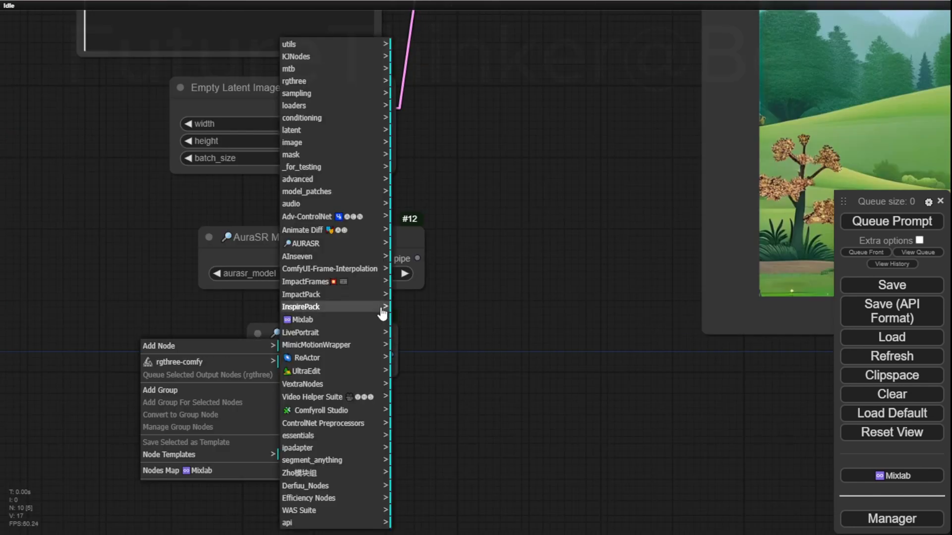
mouse_move(360, 246)
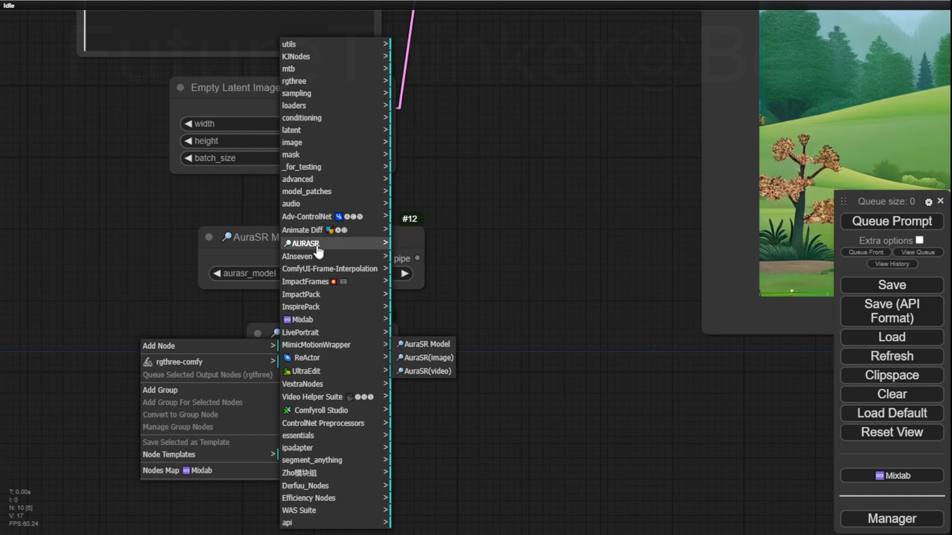
mouse_move(422, 344)
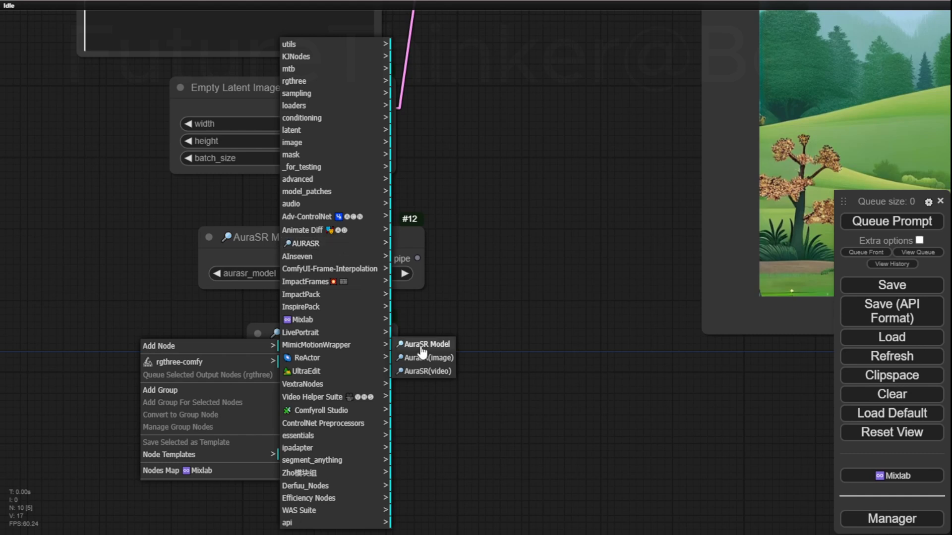
mouse_move(425, 357)
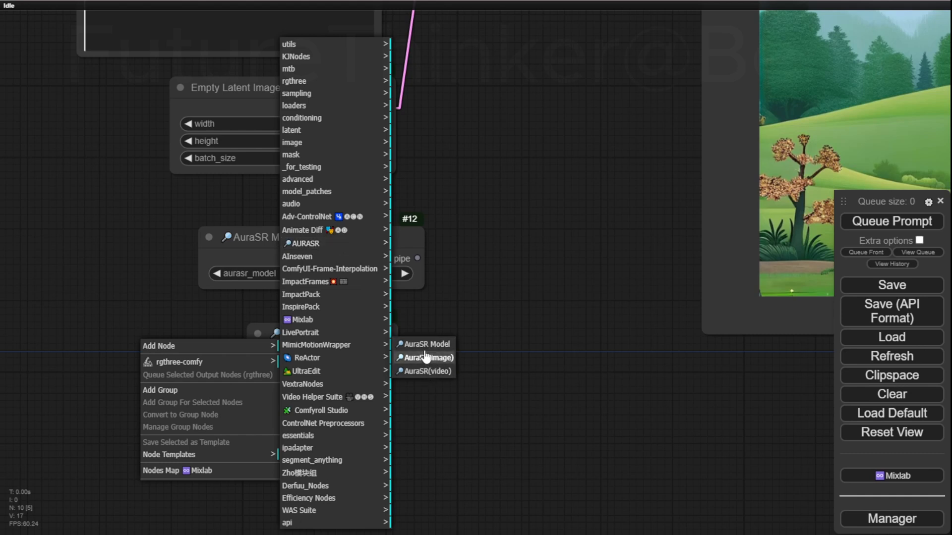
mouse_move(424, 343)
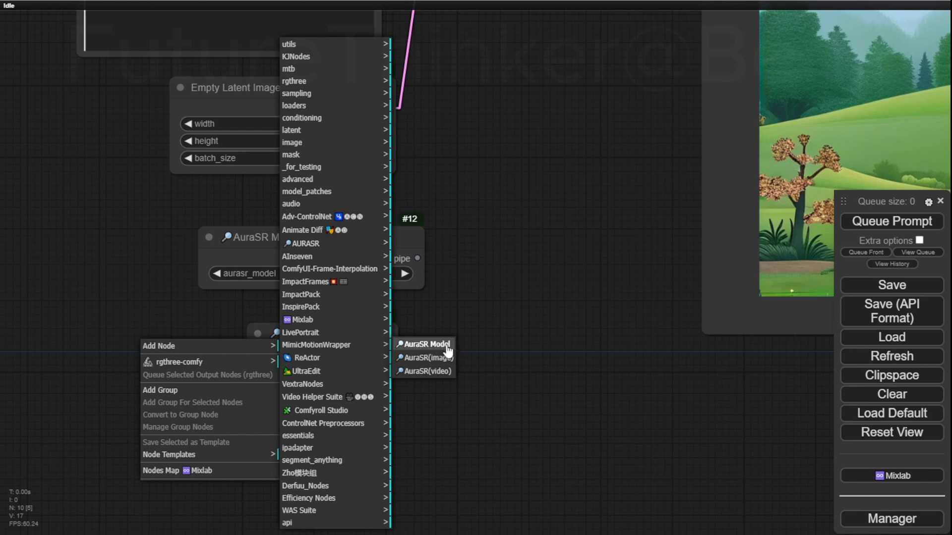
mouse_move(427, 358)
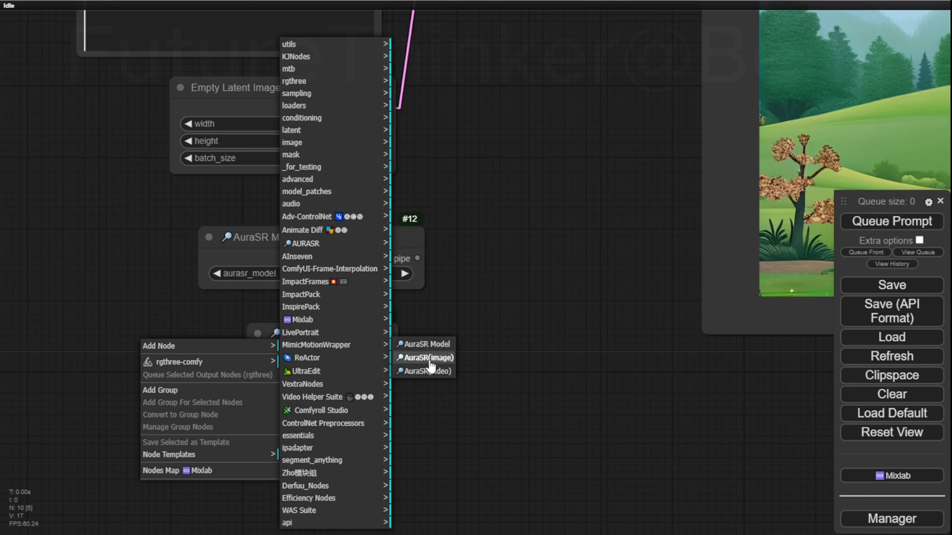
mouse_move(491, 352)
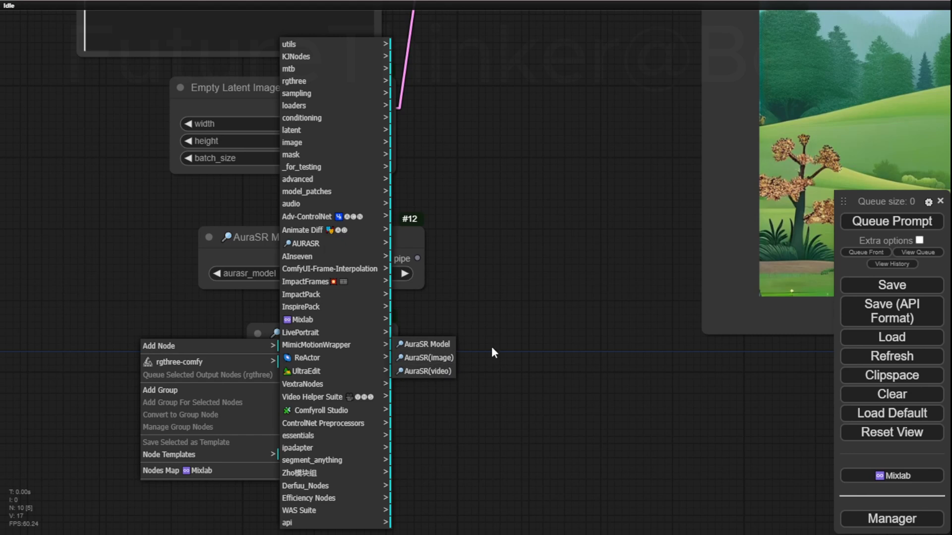
left_click(426, 357)
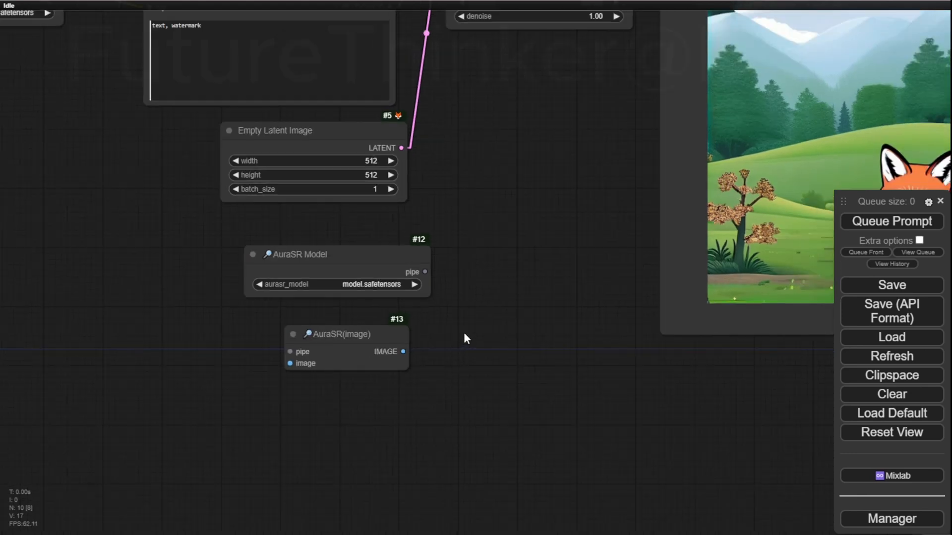
- Scroll down to the README's before/after horse upscaling example
scroll("down", 3)
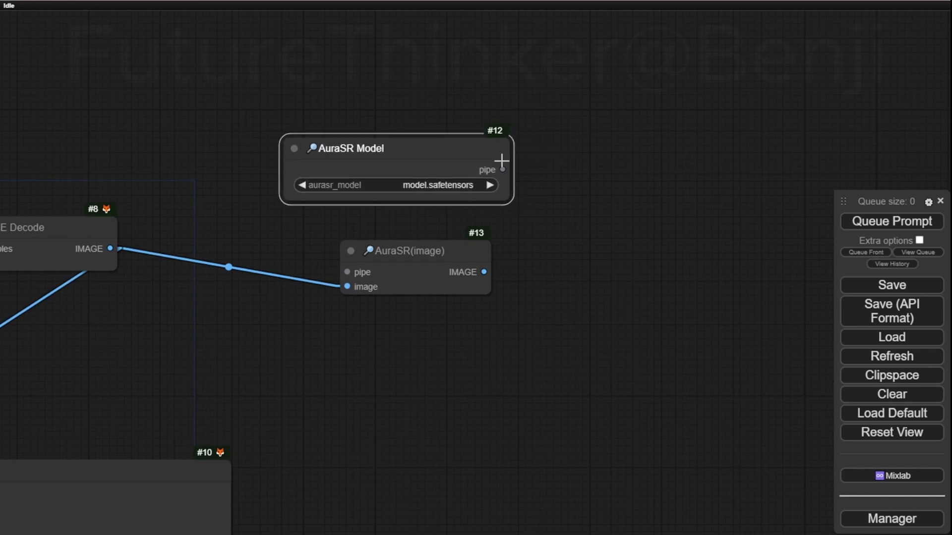
scroll("down", 3)
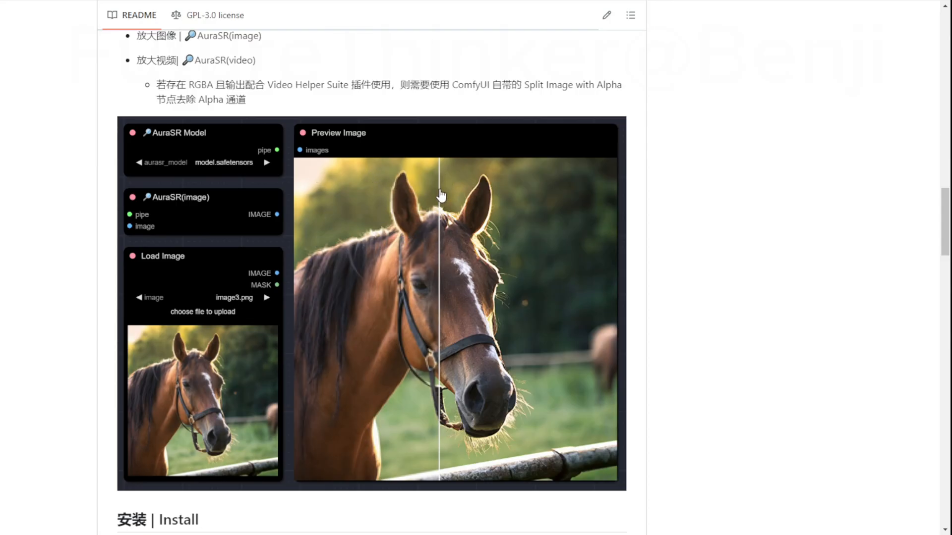
mouse_move(415, 189)
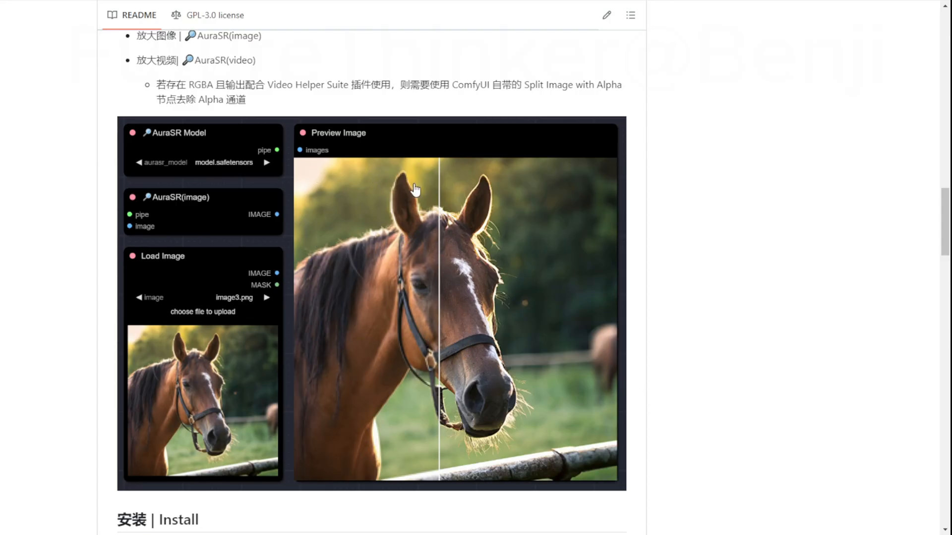
mouse_move(390, 273)
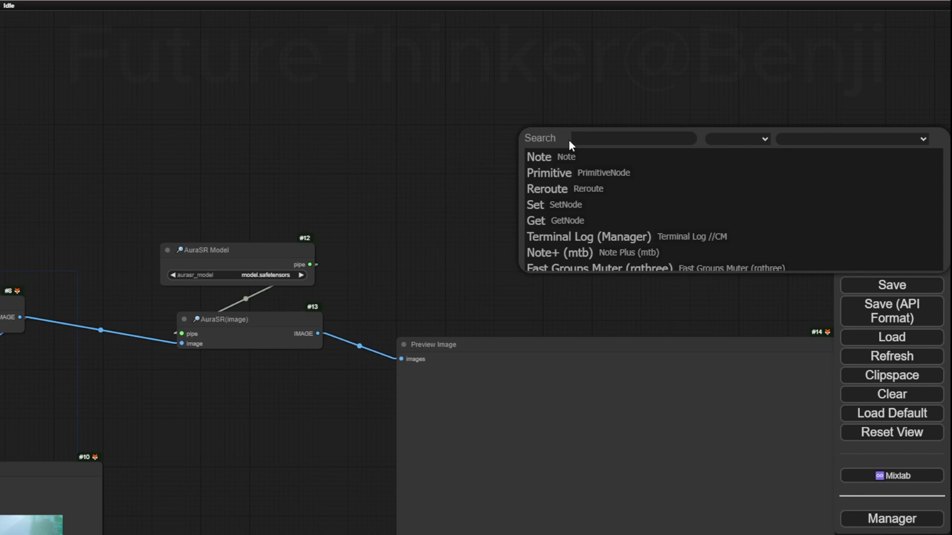
- Add Image Comparer (rgthree), wiring VAE Decode to image_a and AuraSR output to image_b
type("Compare")
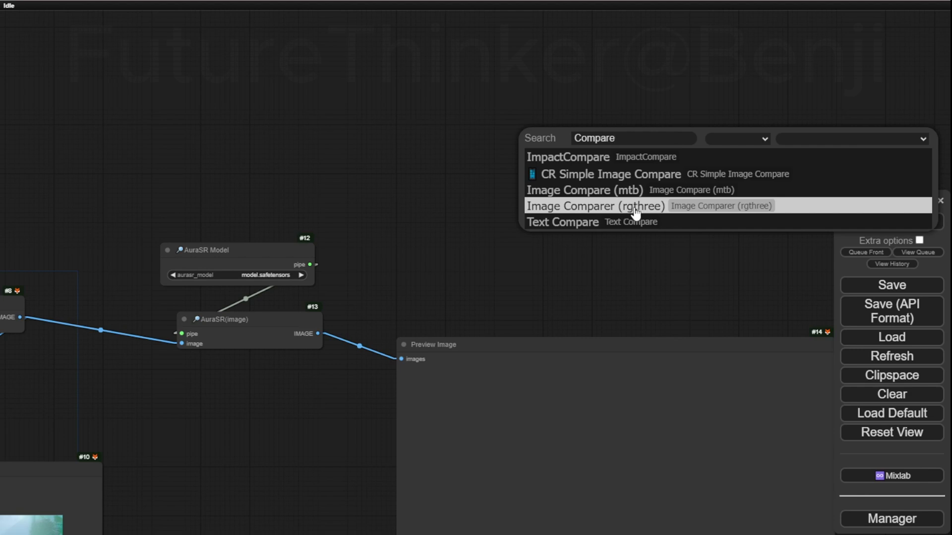
left_click(595, 205)
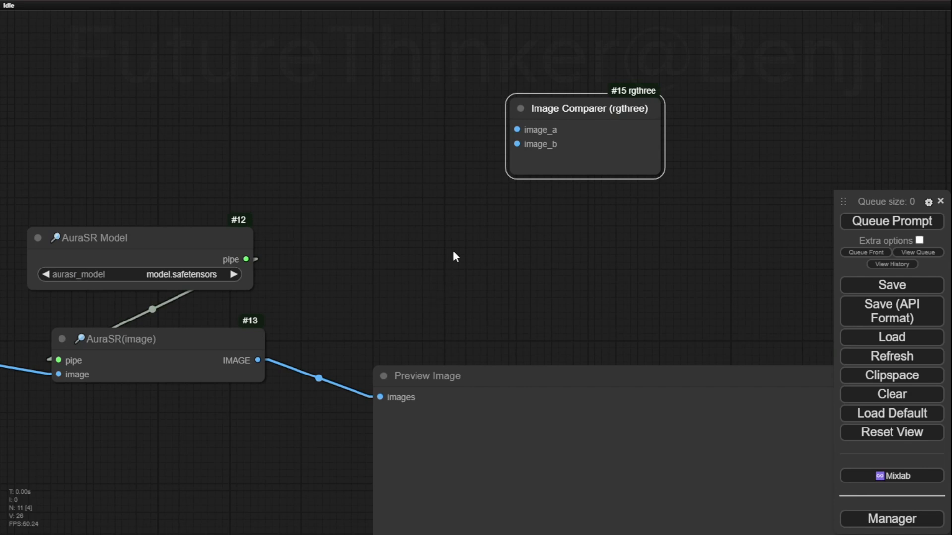
scroll("down", 3)
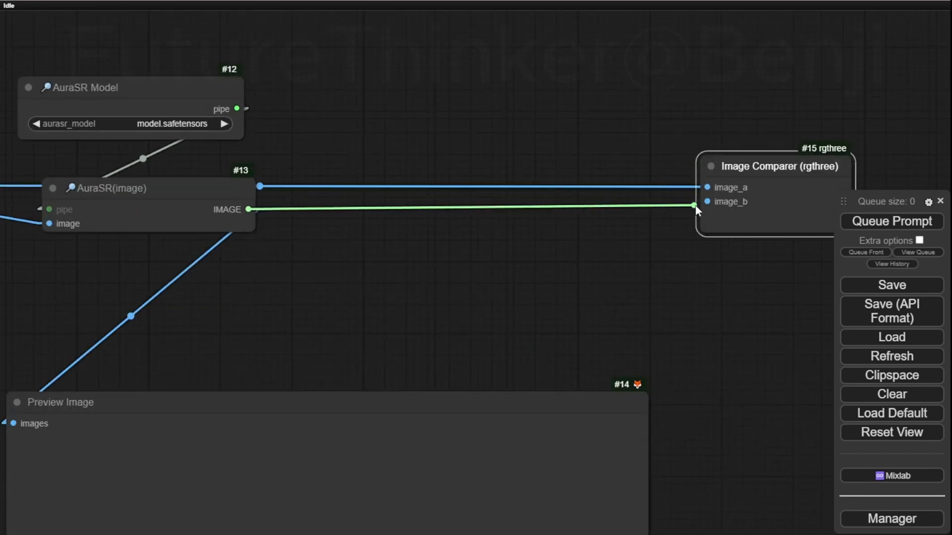
scroll("down", 3)
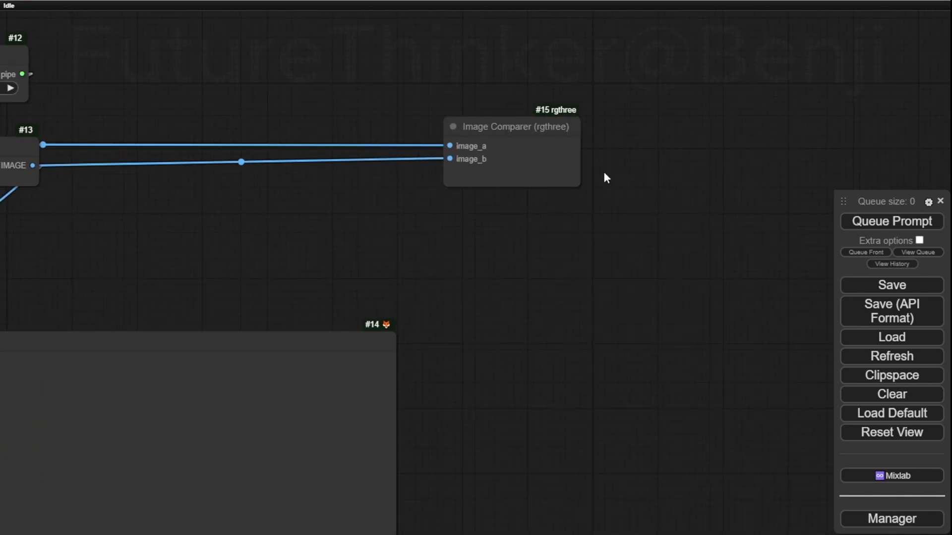
scroll("down", 3)
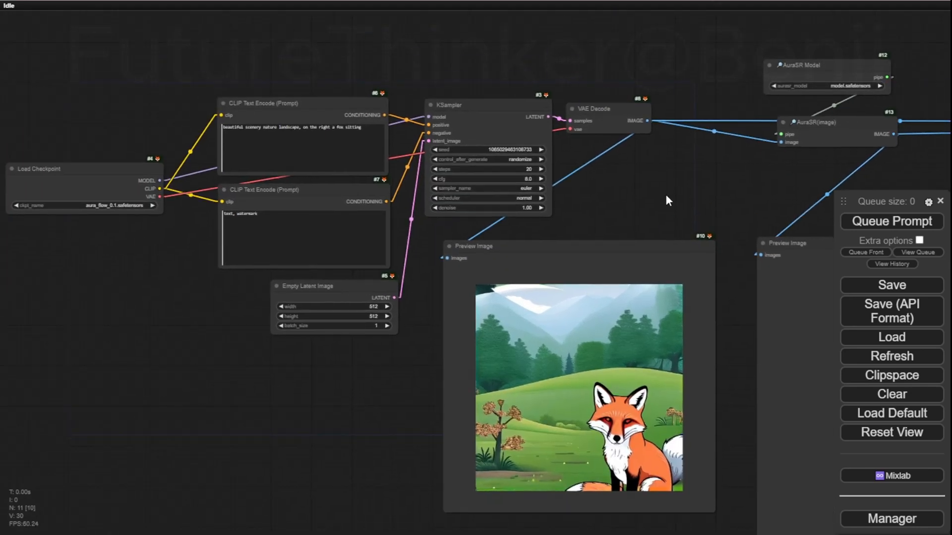
mouse_move(203, 257)
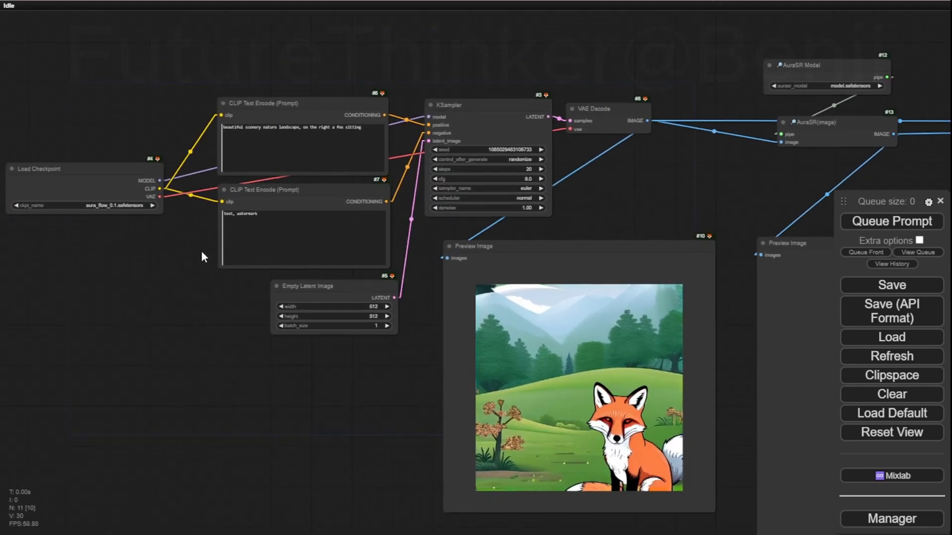
- Nudge the Empty Latent Image node down-left and run the workflow again
left_click_drag(308, 286, 284, 295)
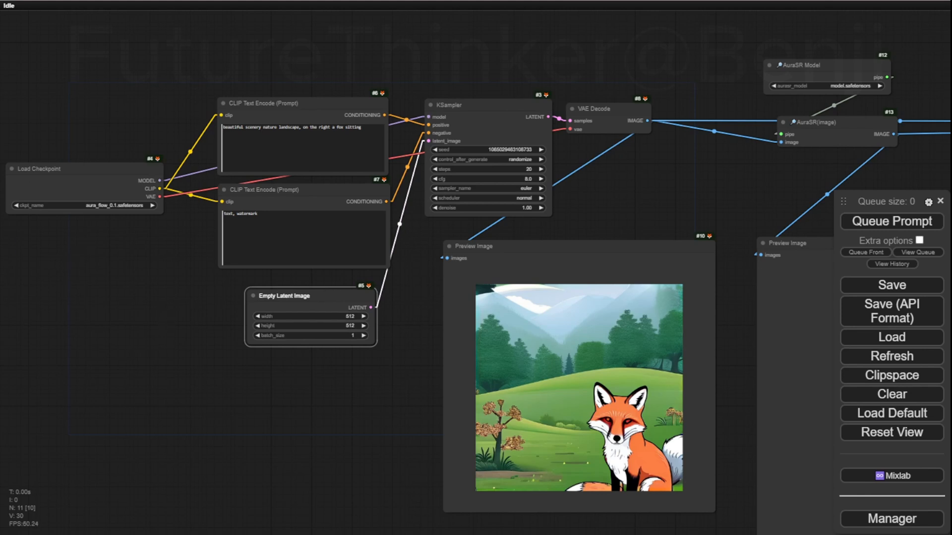
mouse_move(143, 222)
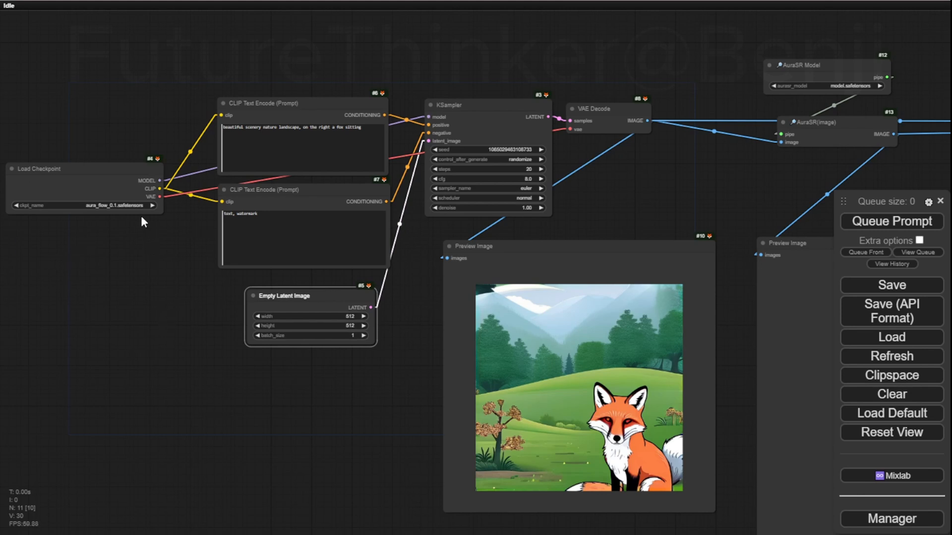
left_click(890, 221)
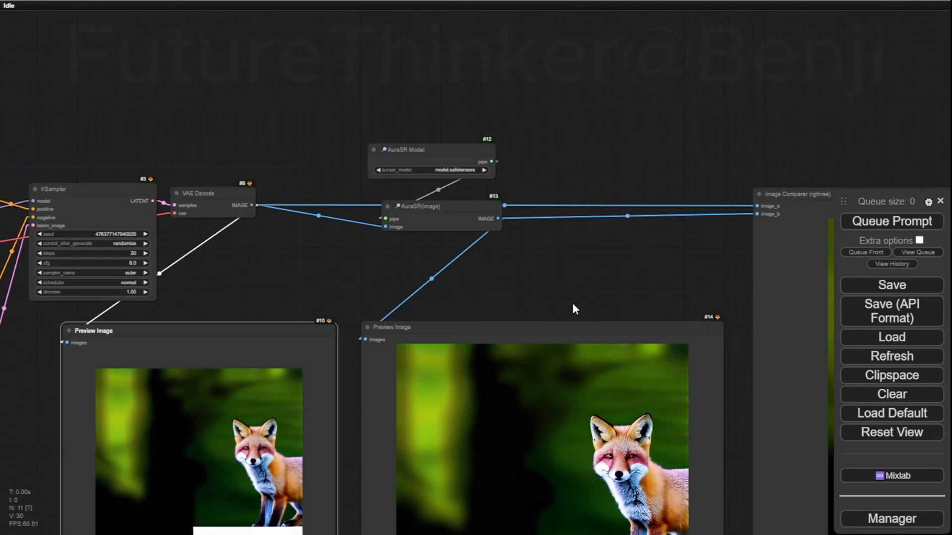
- Zoom into the Image Comparer to compare the original and AuraSR-upscaled fox photo
scroll("up", 3)
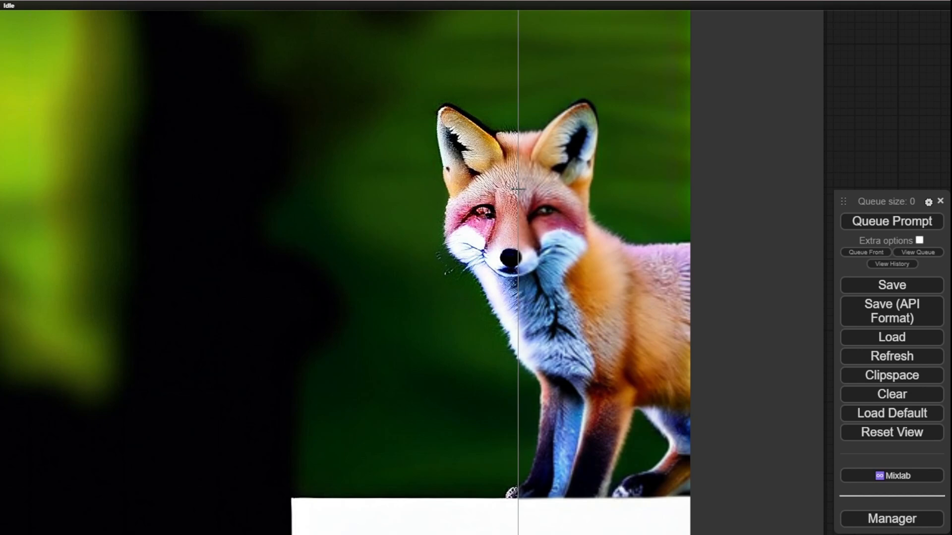
scroll("up", 3)
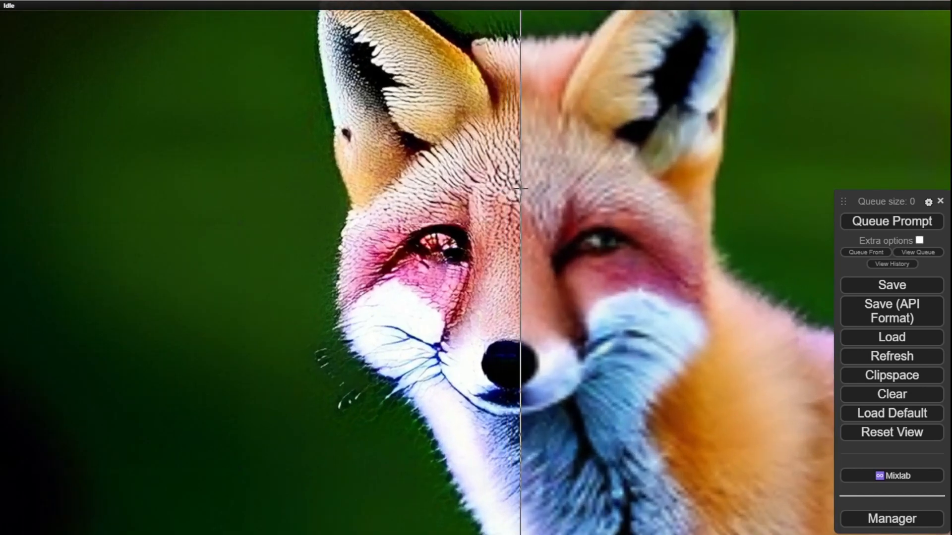